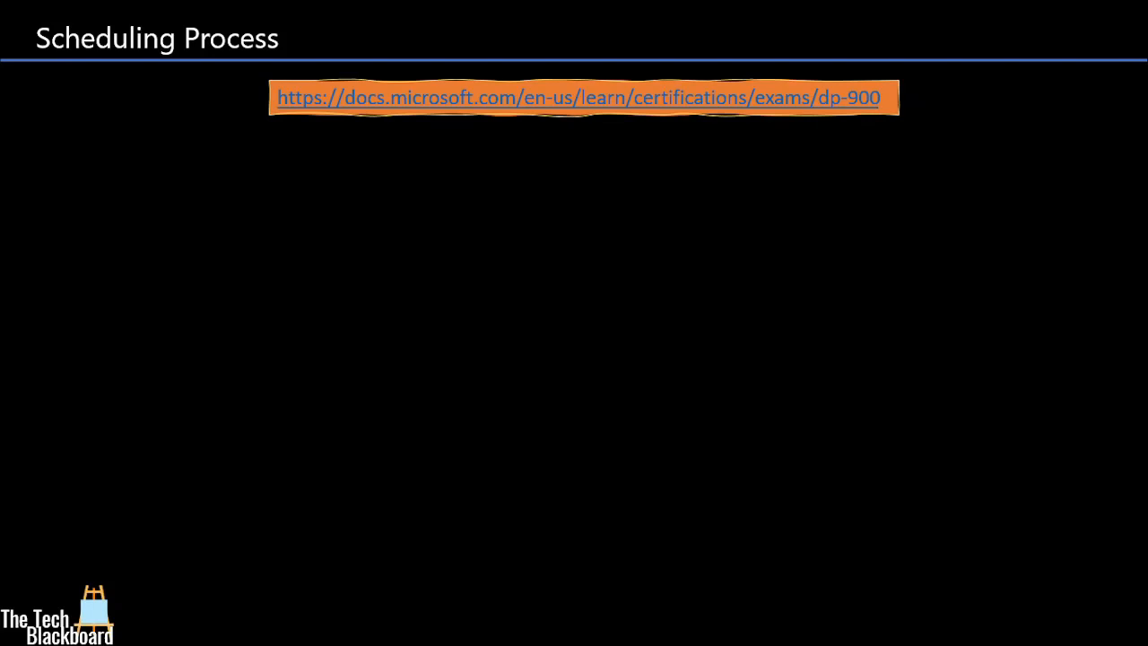
Reveal the Schedule exam, Exam Discounts and Select exam options screenshots on the Scheduling Process slide.
left_click(578, 97)
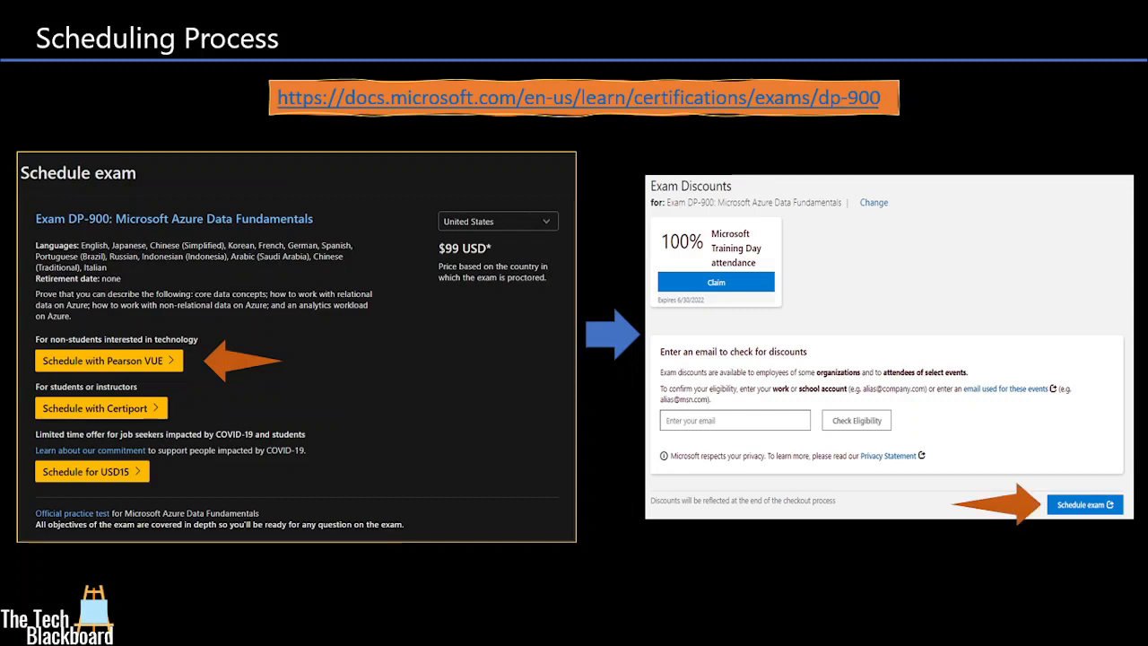
left_click(1084, 504)
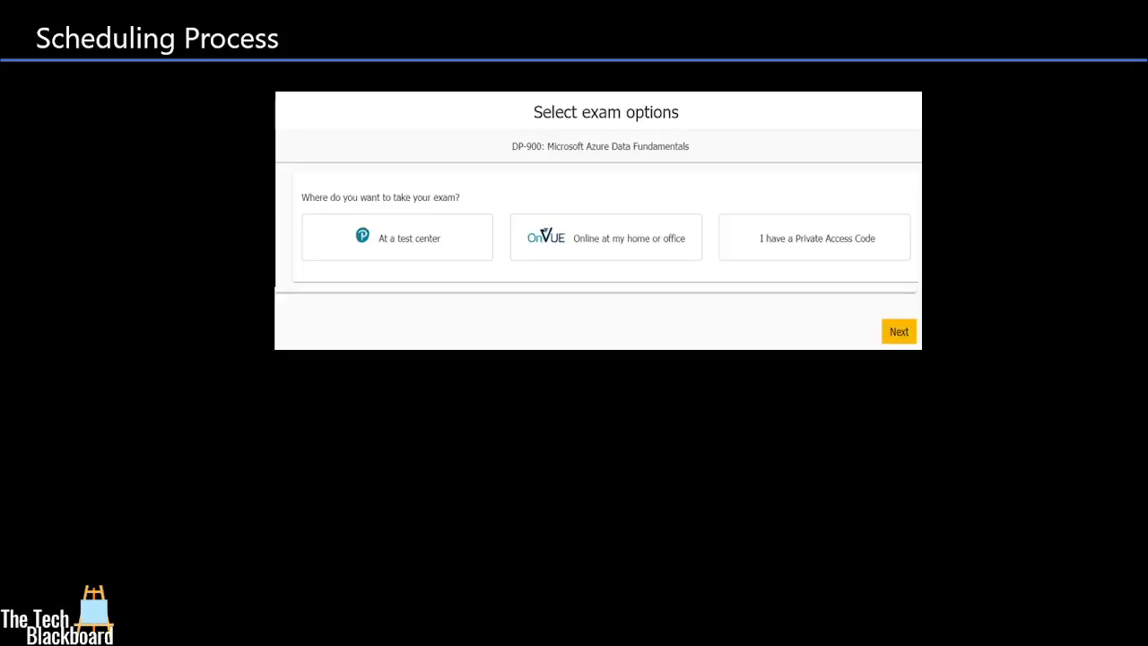
left_click(606, 237)
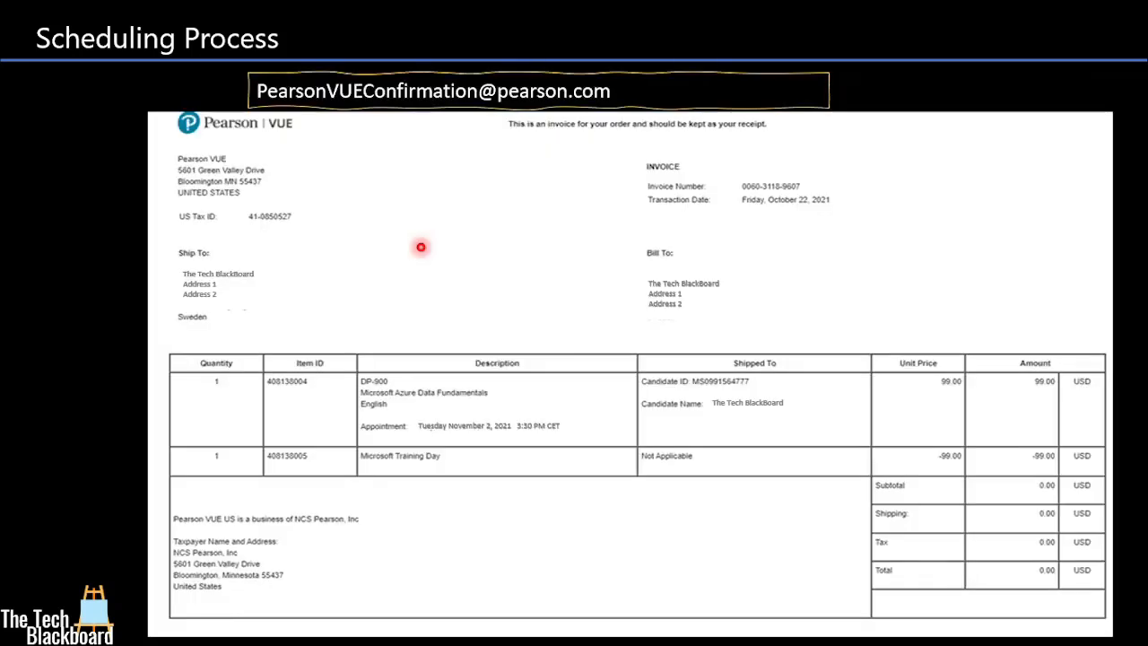
mouse_move(334, 135)
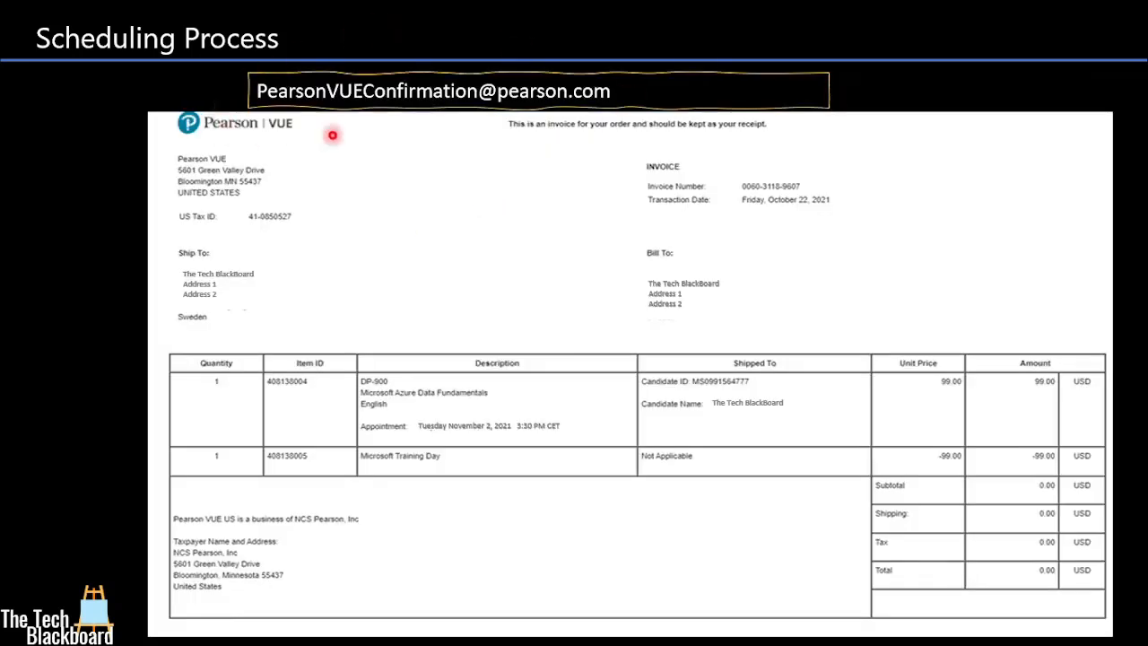
mouse_move(479, 141)
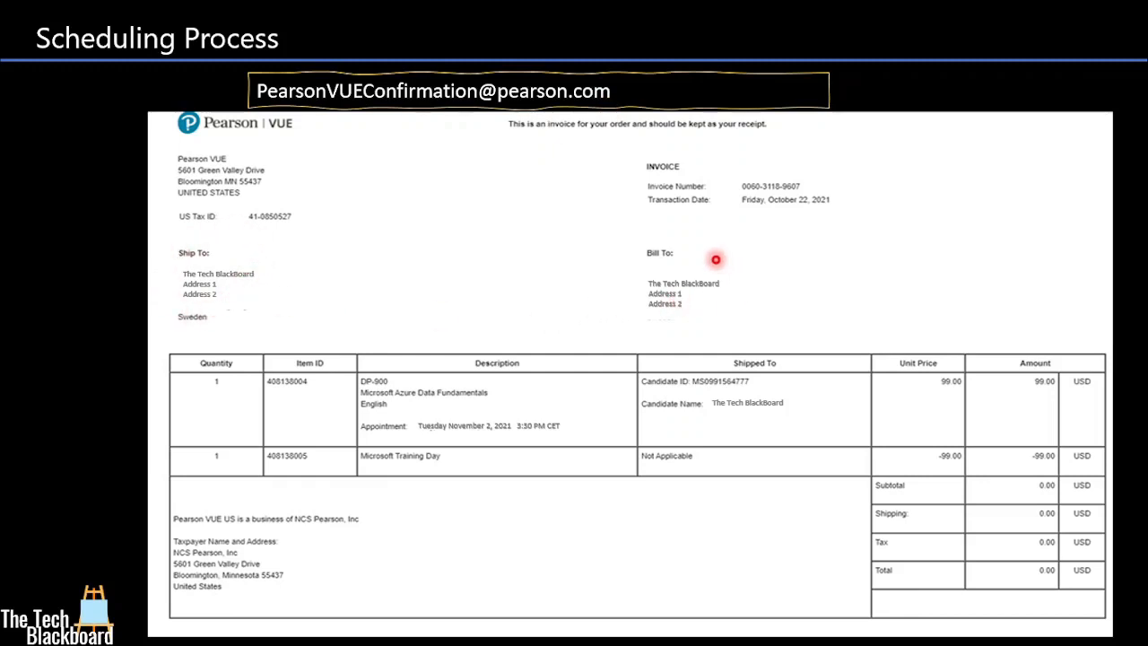
mouse_move(739, 314)
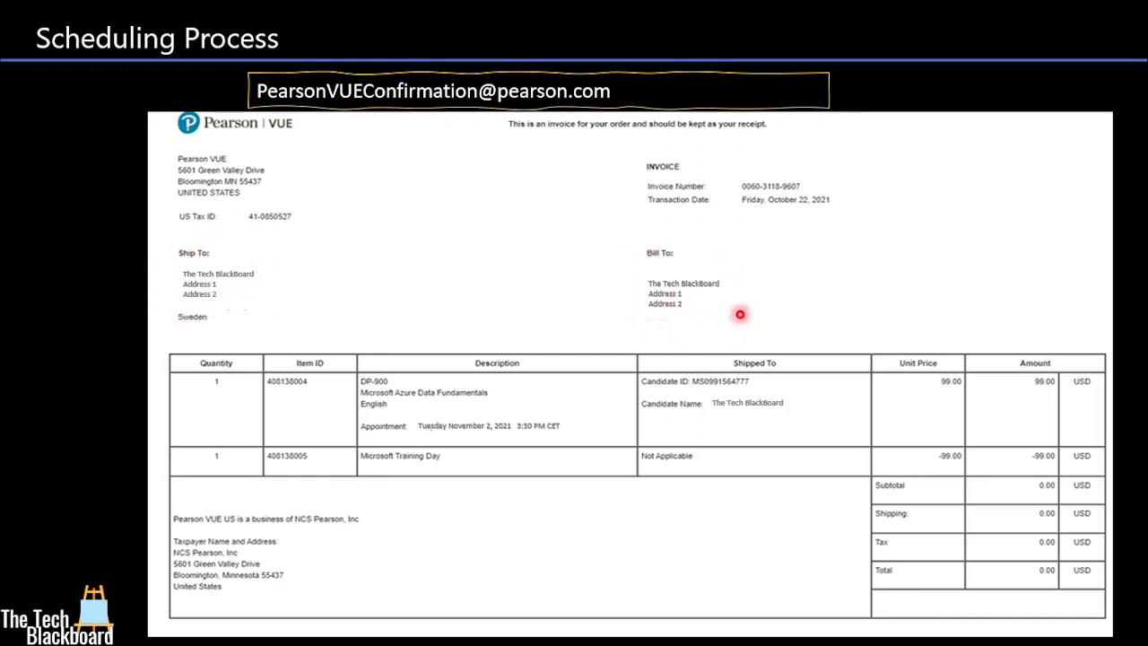
mouse_move(375, 436)
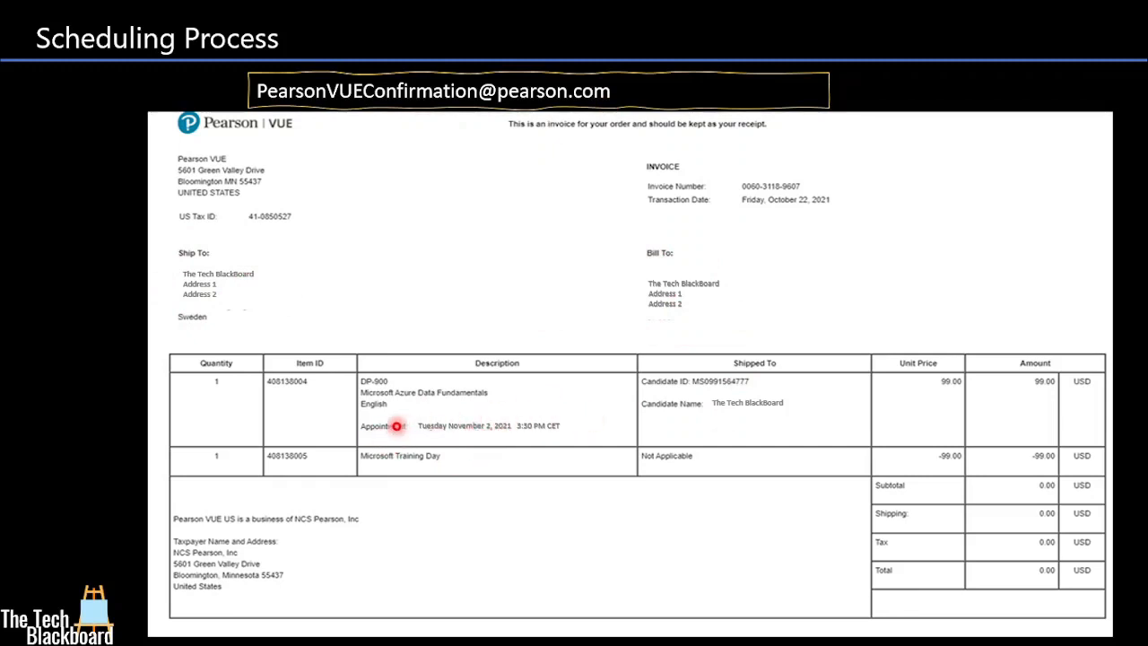
mouse_move(495, 442)
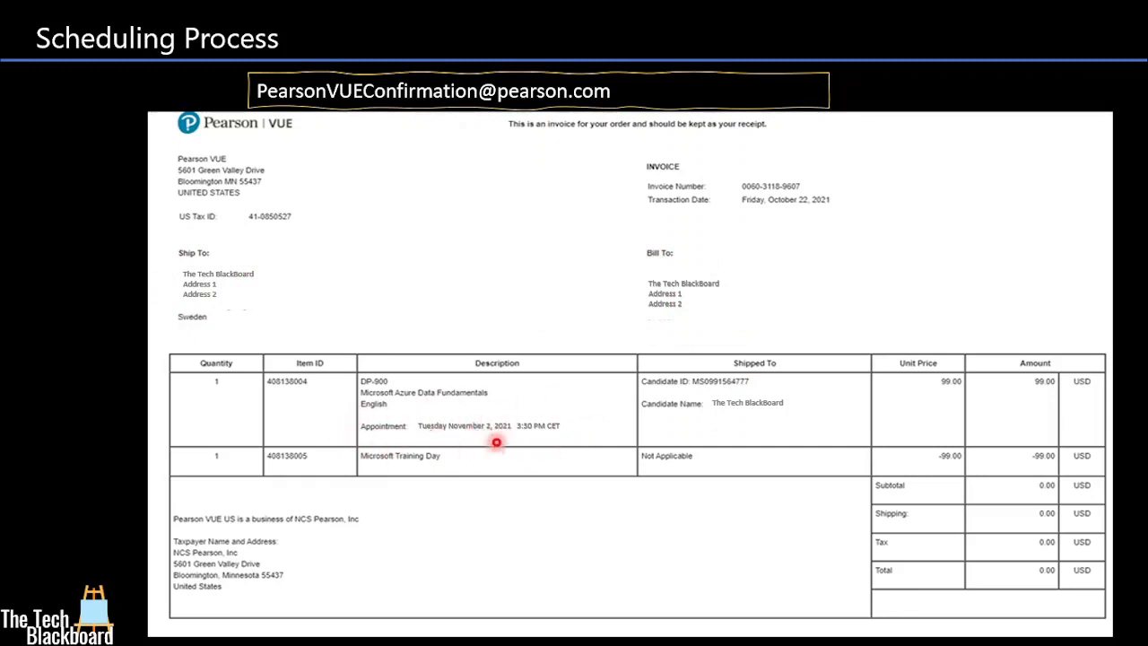
mouse_move(587, 423)
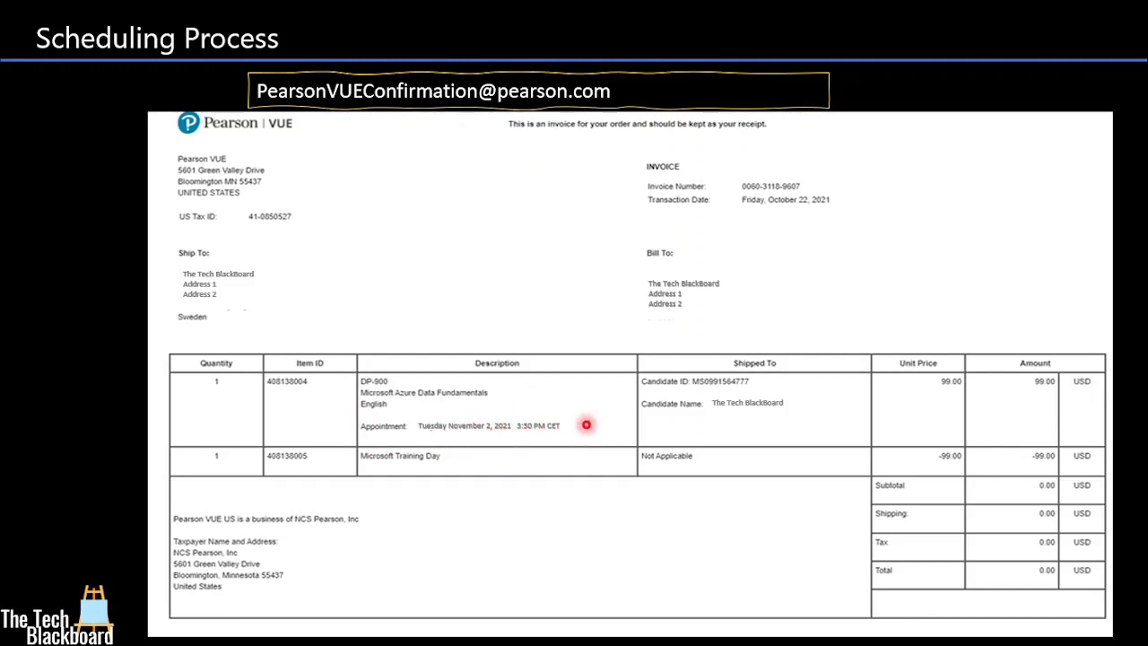
mouse_move(639, 445)
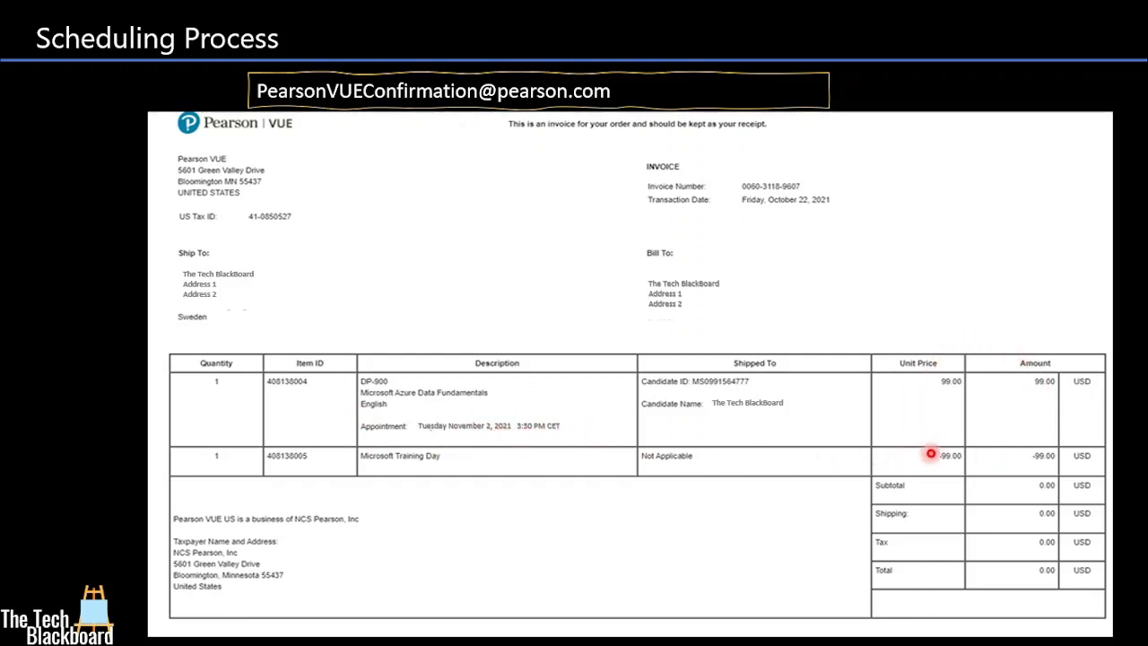
mouse_move(1055, 393)
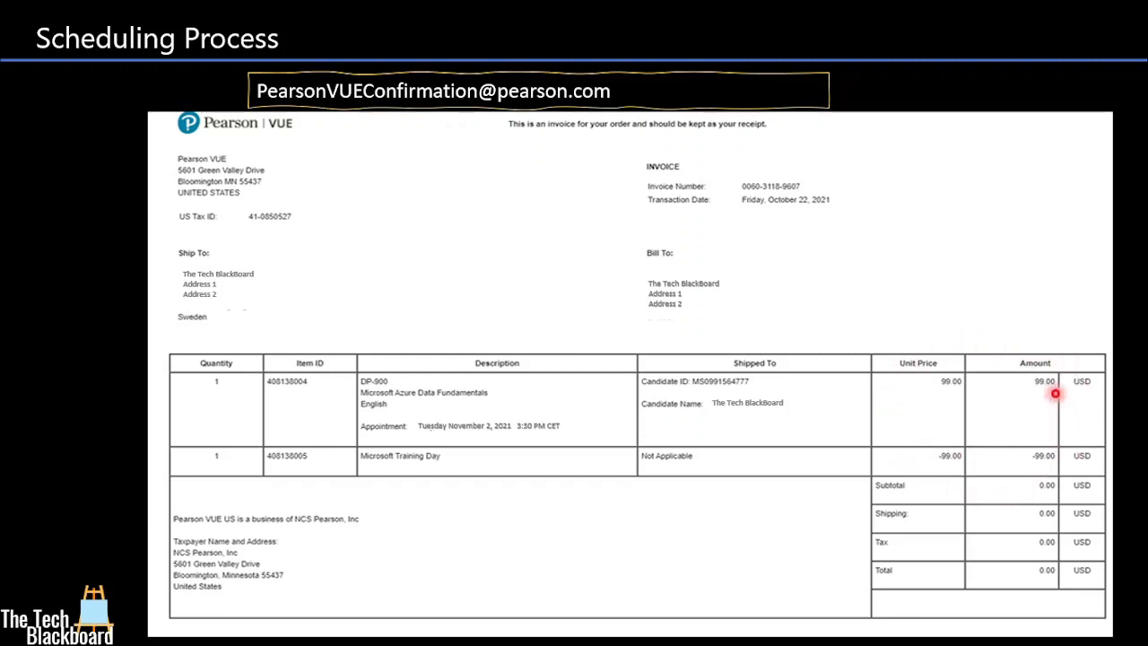
mouse_move(926, 391)
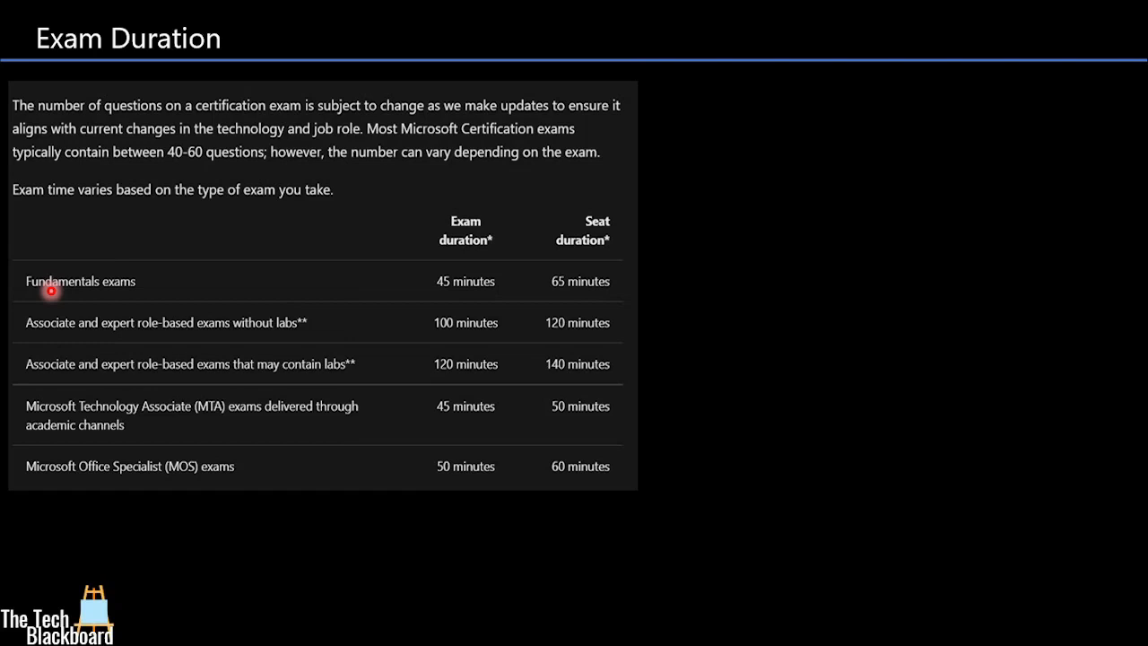
mouse_move(175, 287)
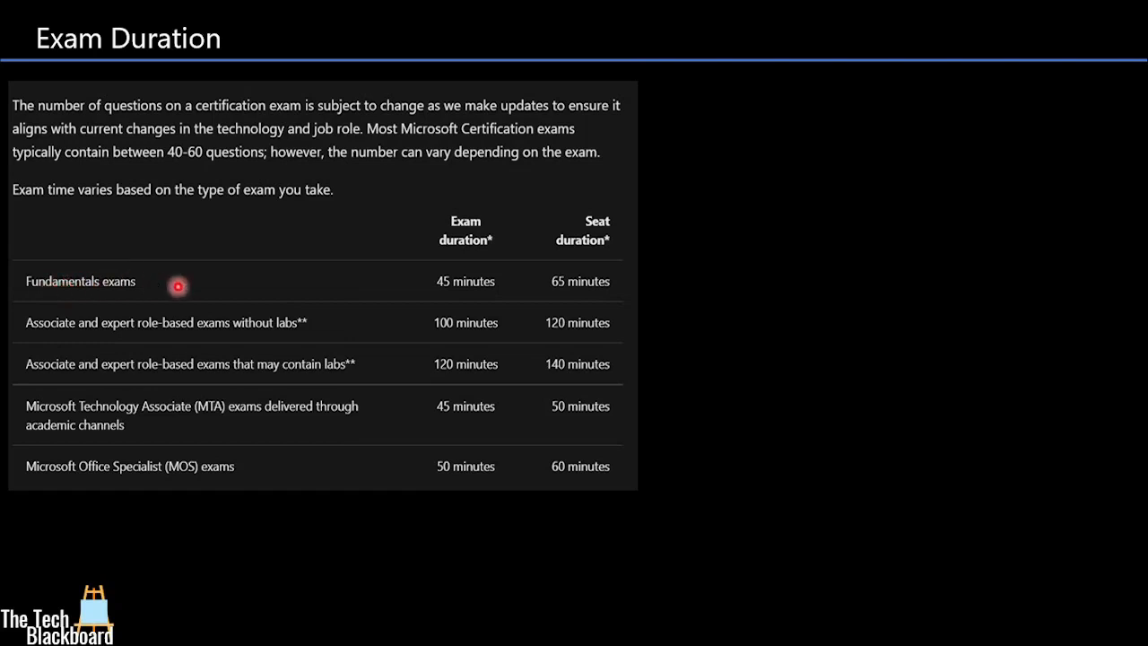
mouse_move(303, 303)
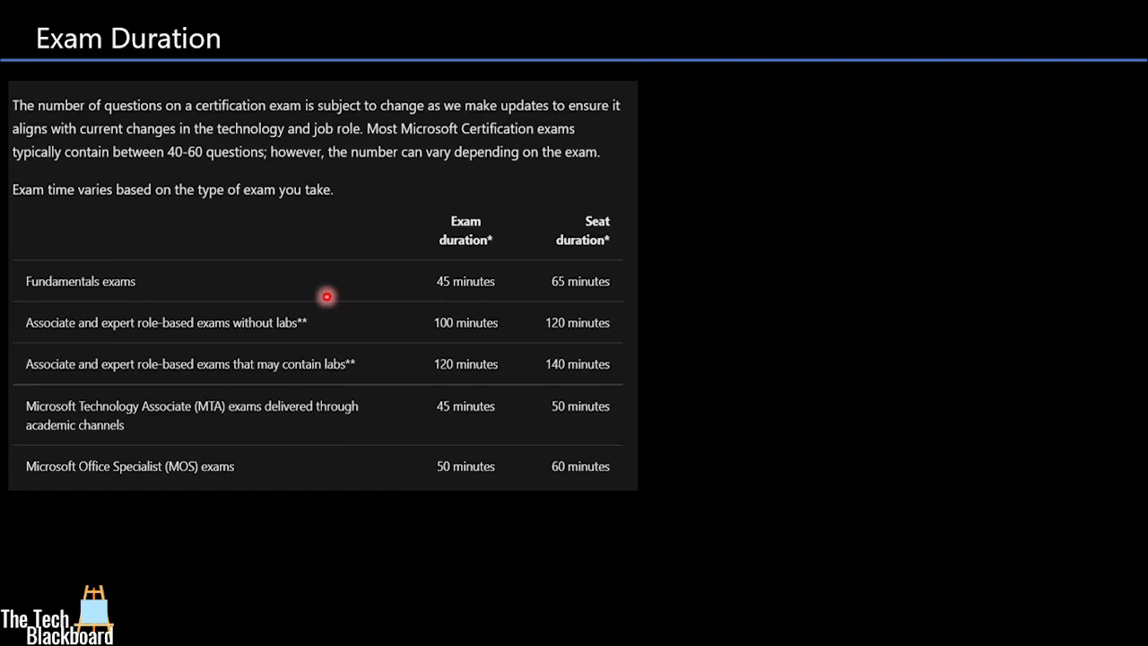
mouse_move(395, 283)
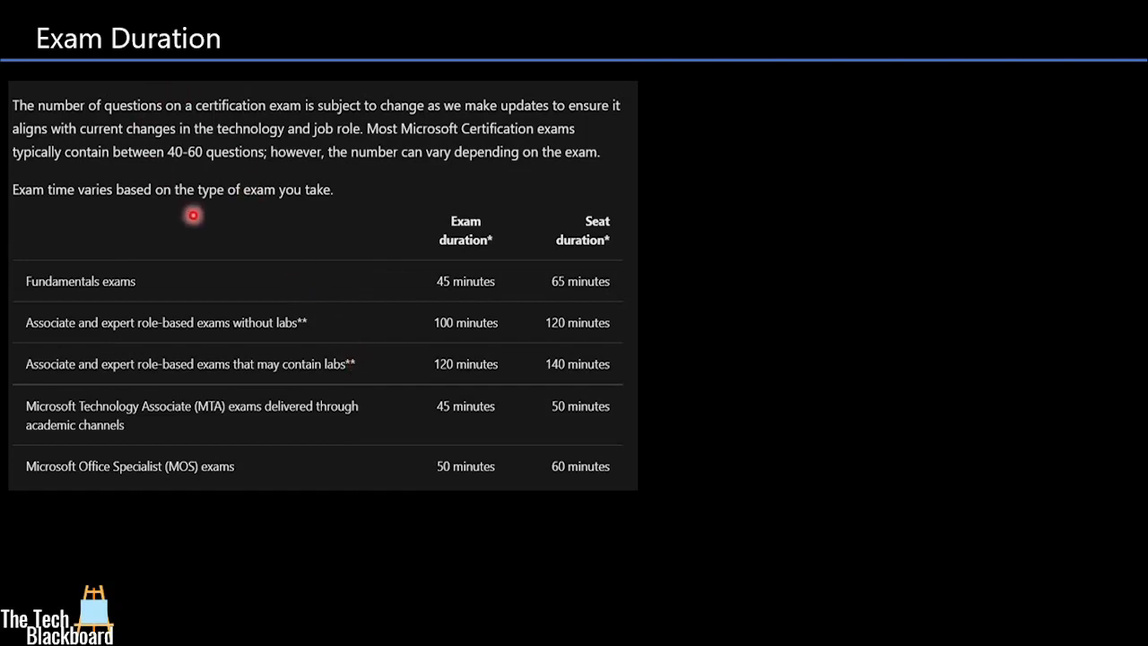
mouse_move(201, 138)
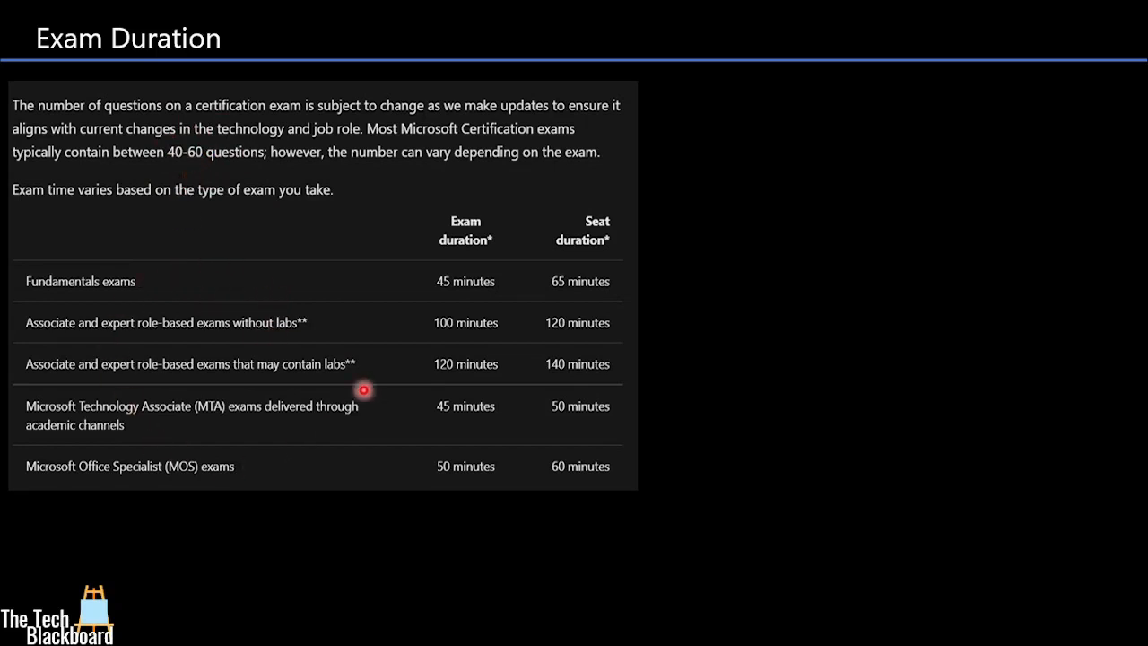
mouse_move(276, 466)
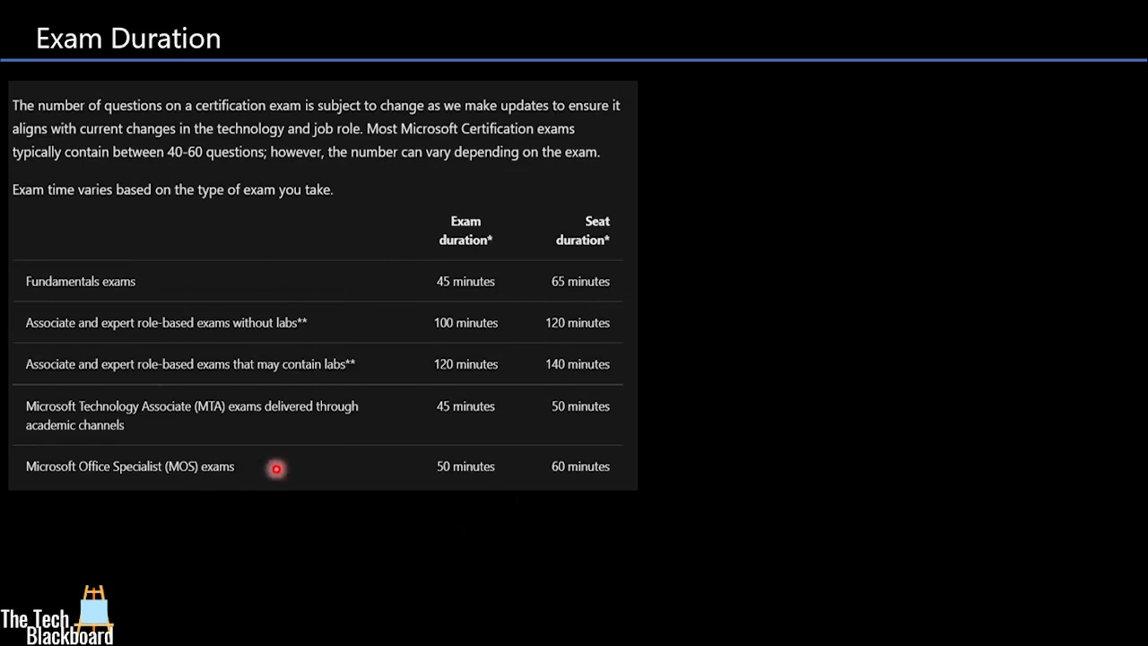
mouse_move(223, 386)
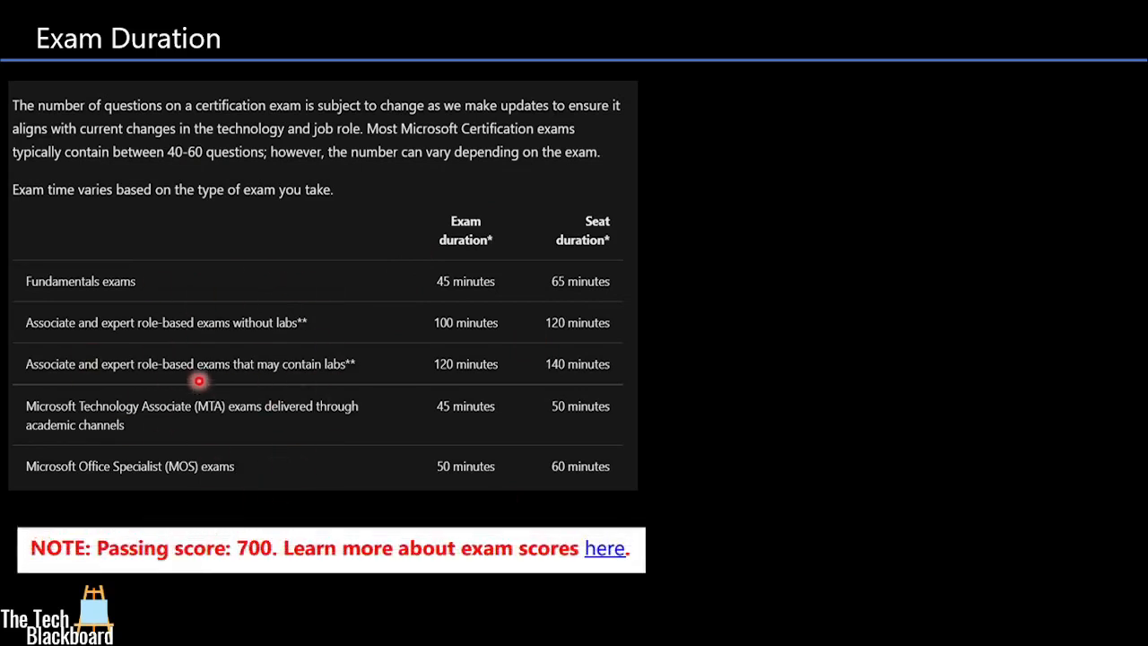
mouse_move(289, 540)
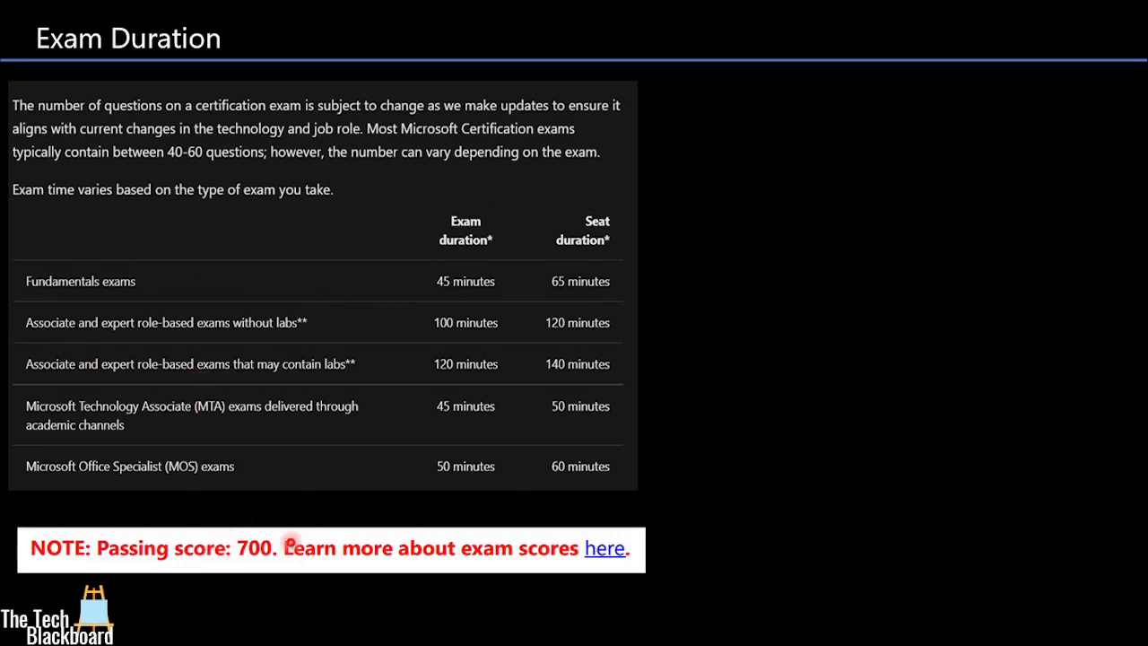
mouse_move(254, 527)
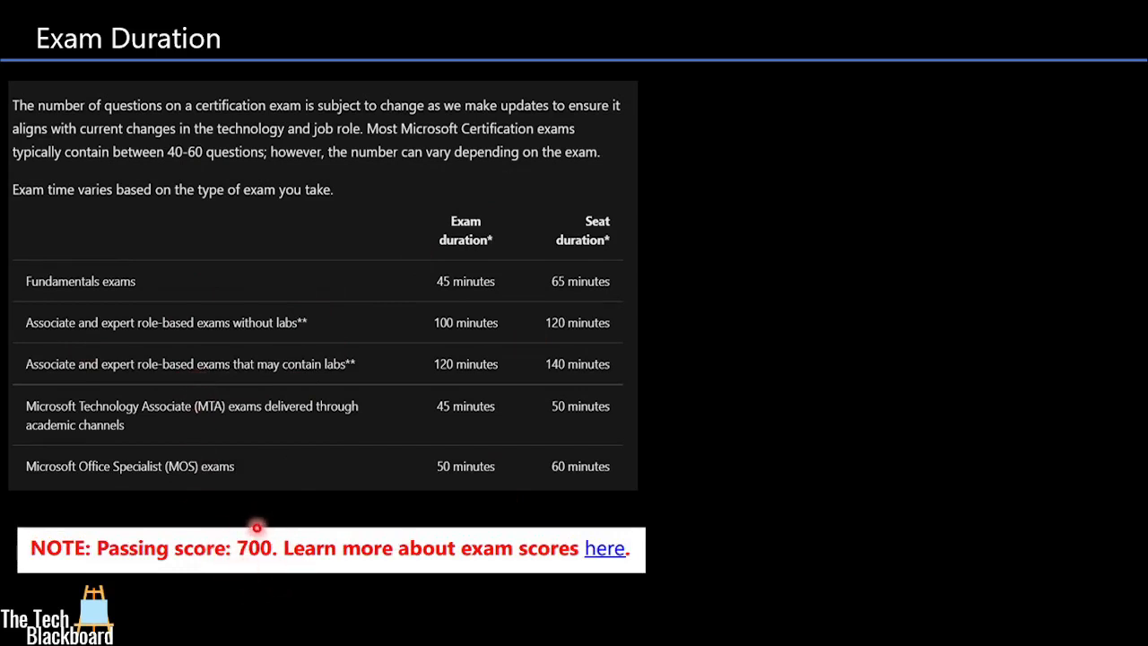
mouse_move(275, 513)
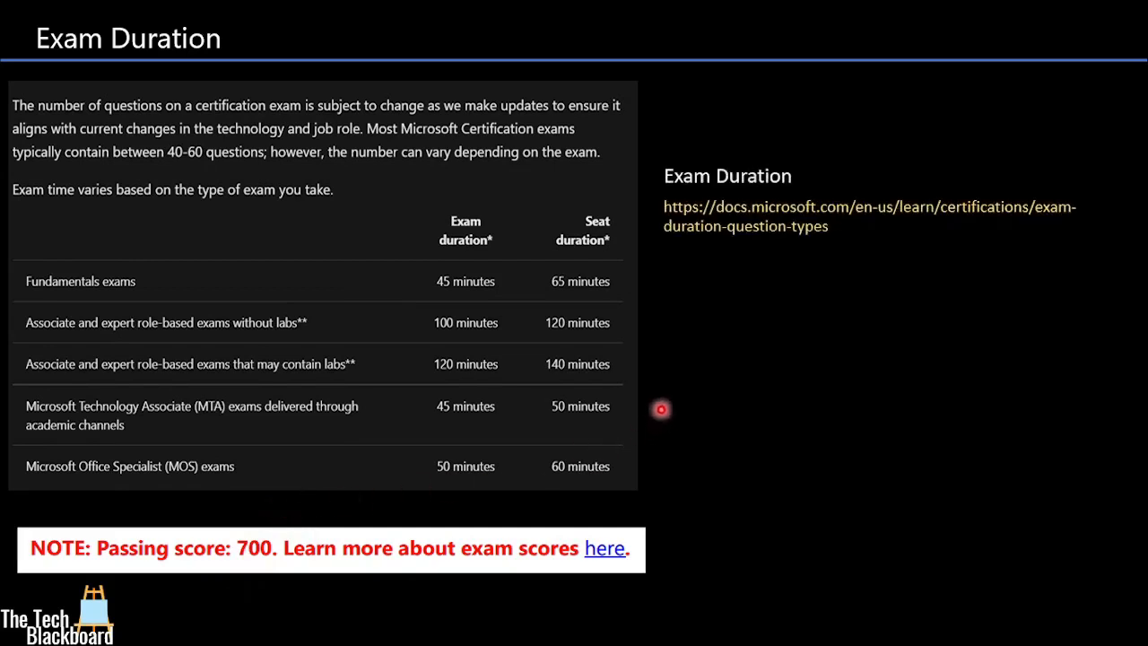
mouse_move(678, 391)
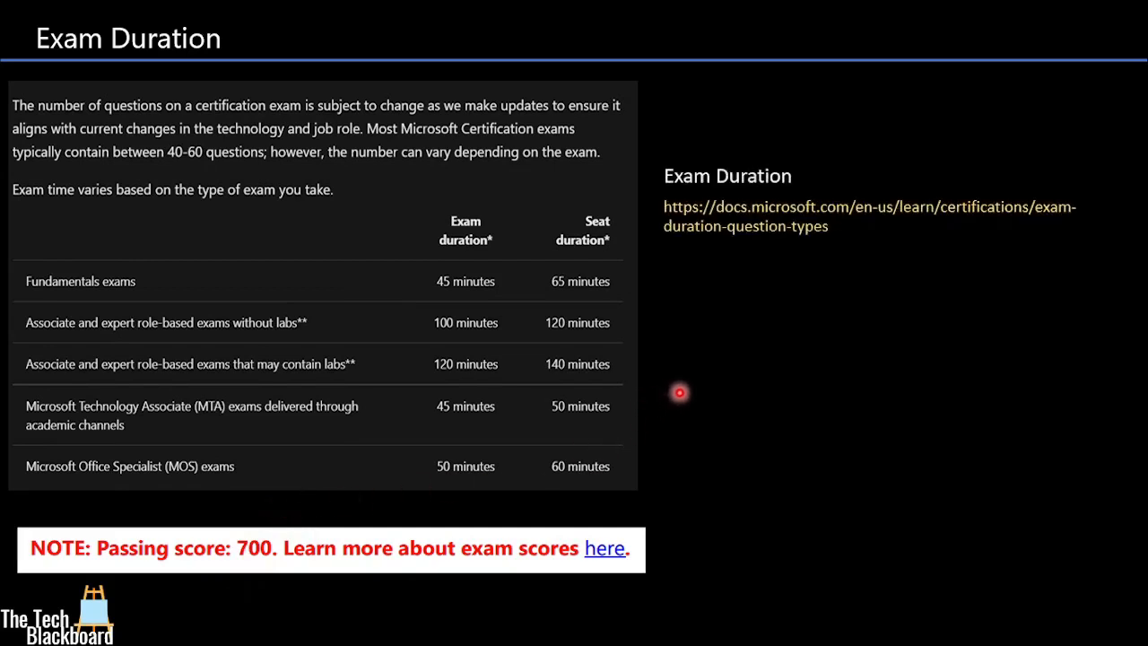
mouse_move(803, 279)
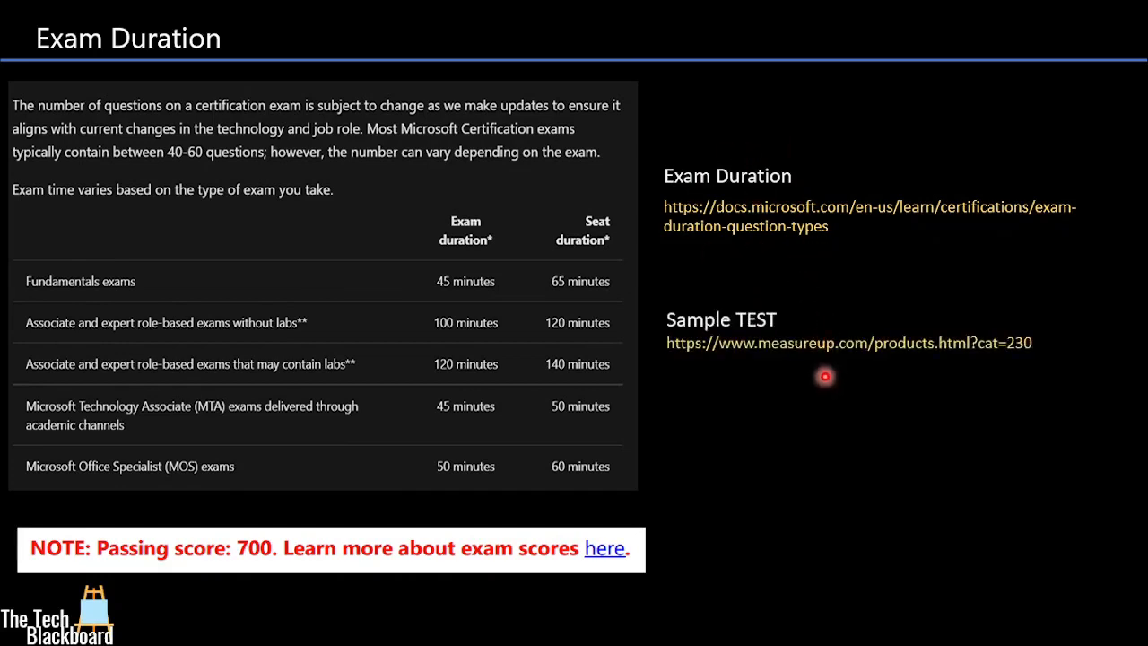
mouse_move(901, 319)
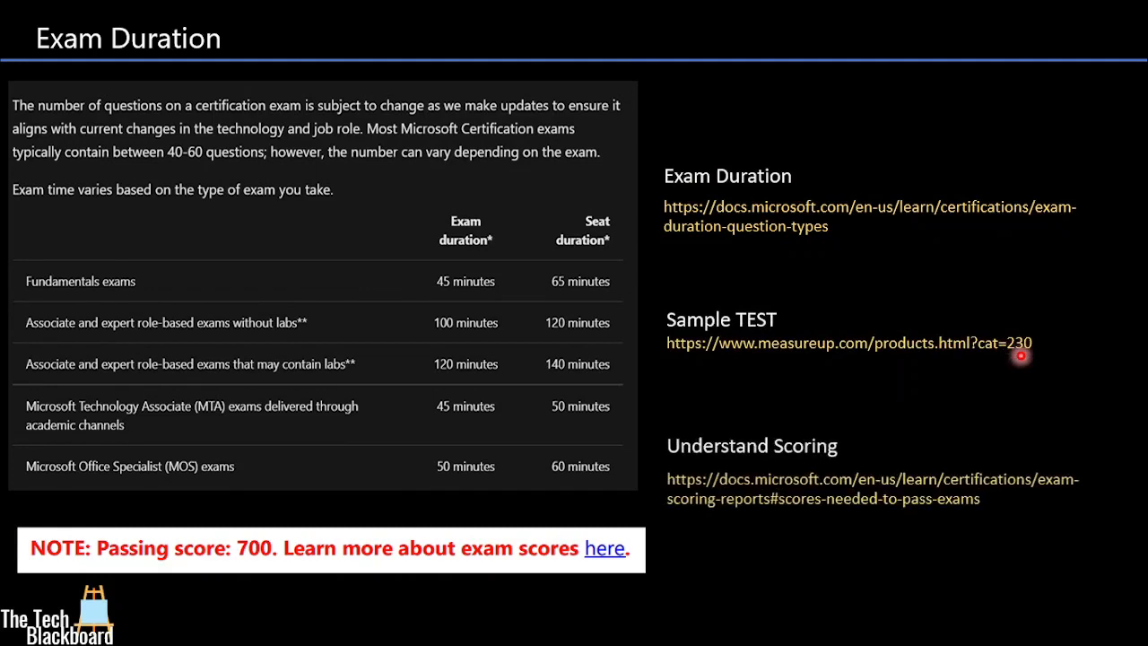
mouse_move(779, 409)
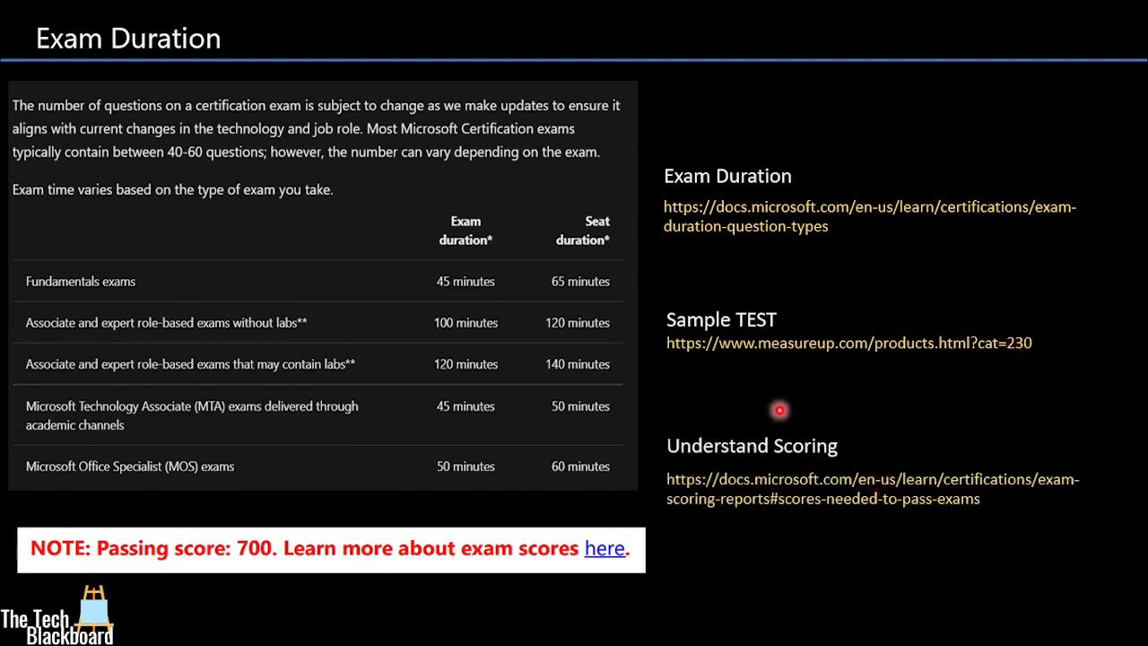
mouse_move(793, 482)
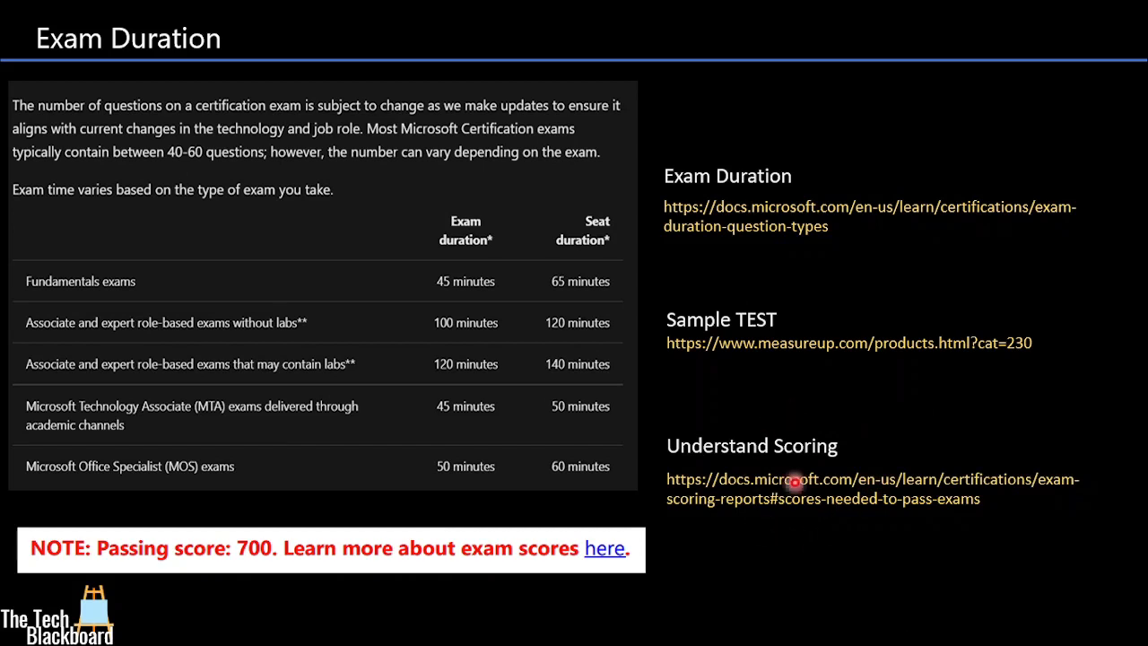
mouse_move(807, 509)
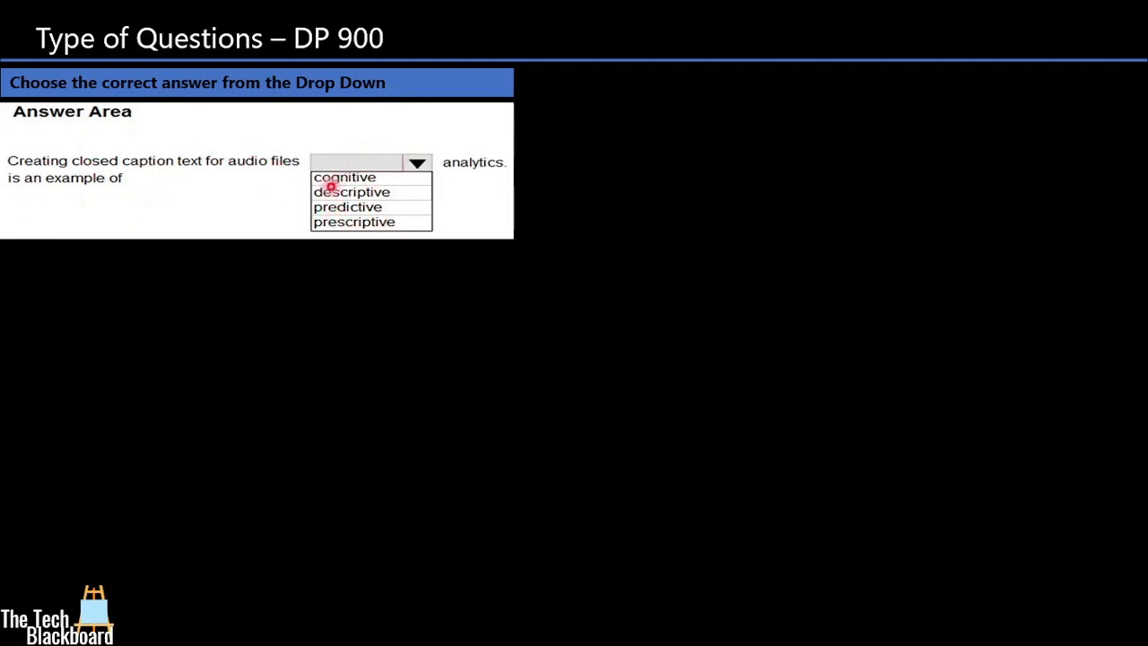
mouse_move(380, 222)
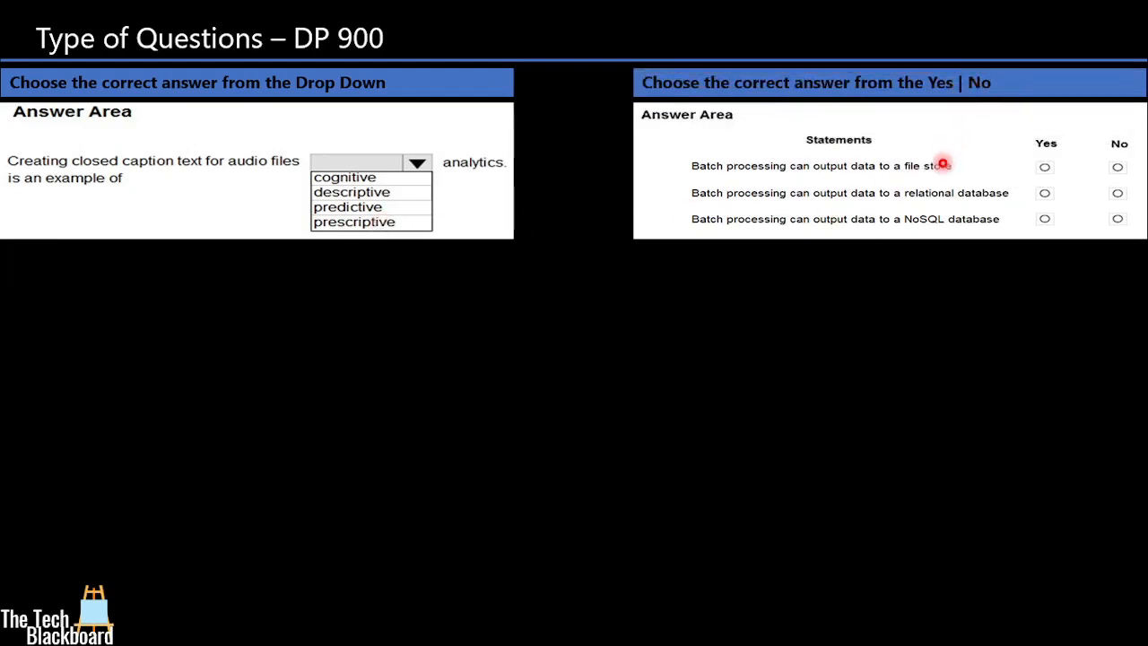
mouse_move(962, 214)
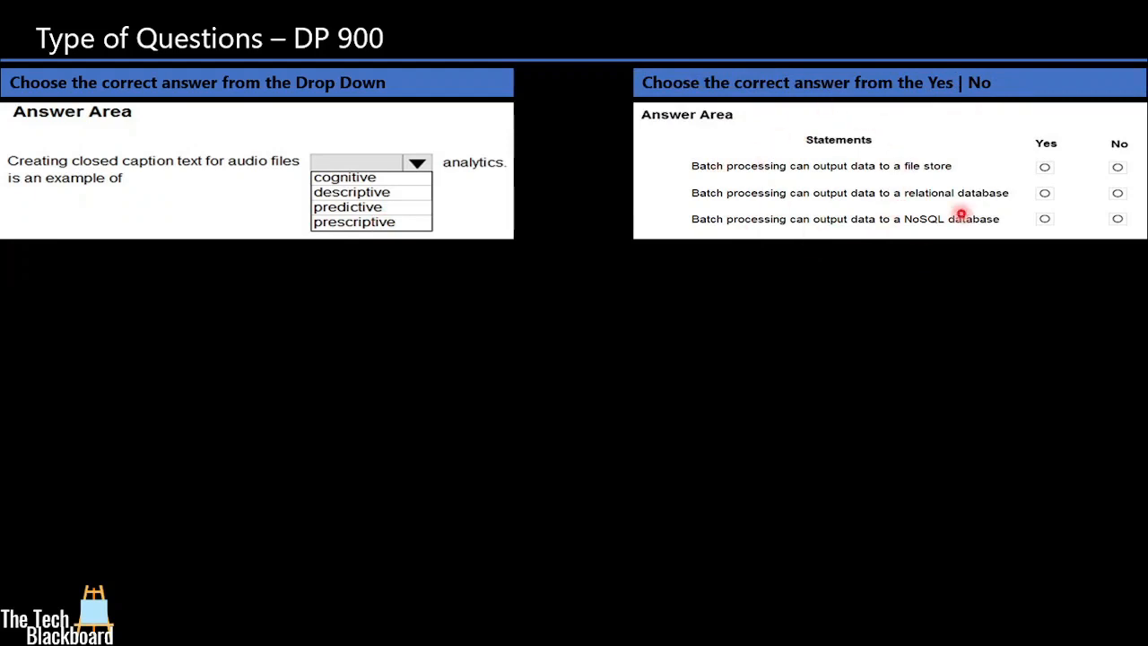
mouse_move(974, 210)
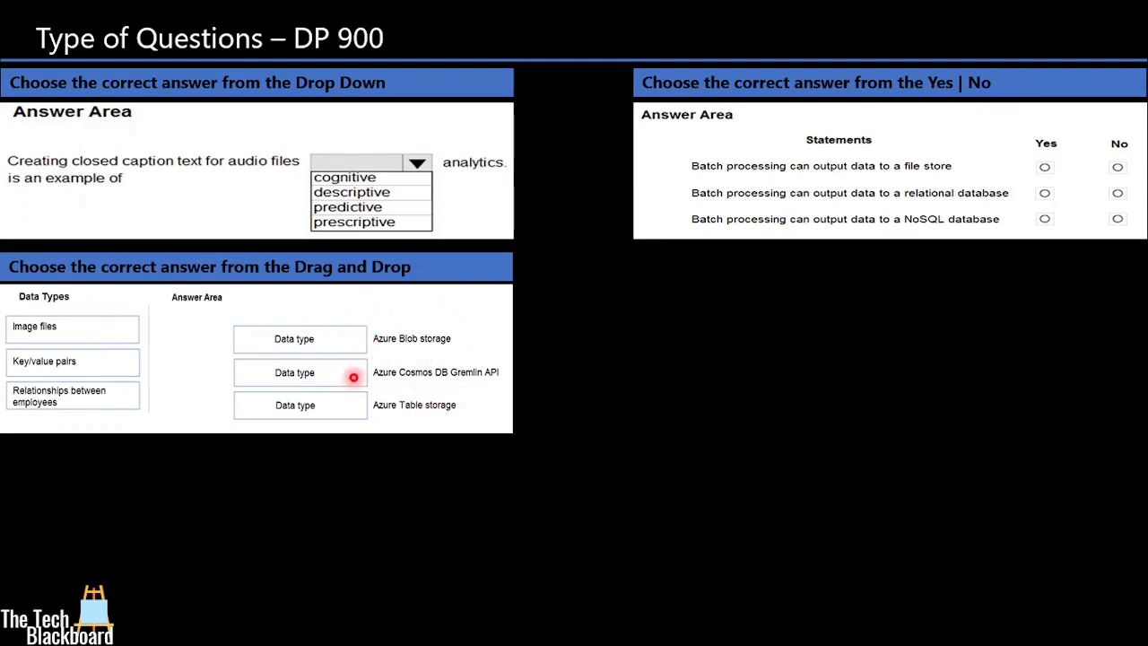
mouse_move(27, 327)
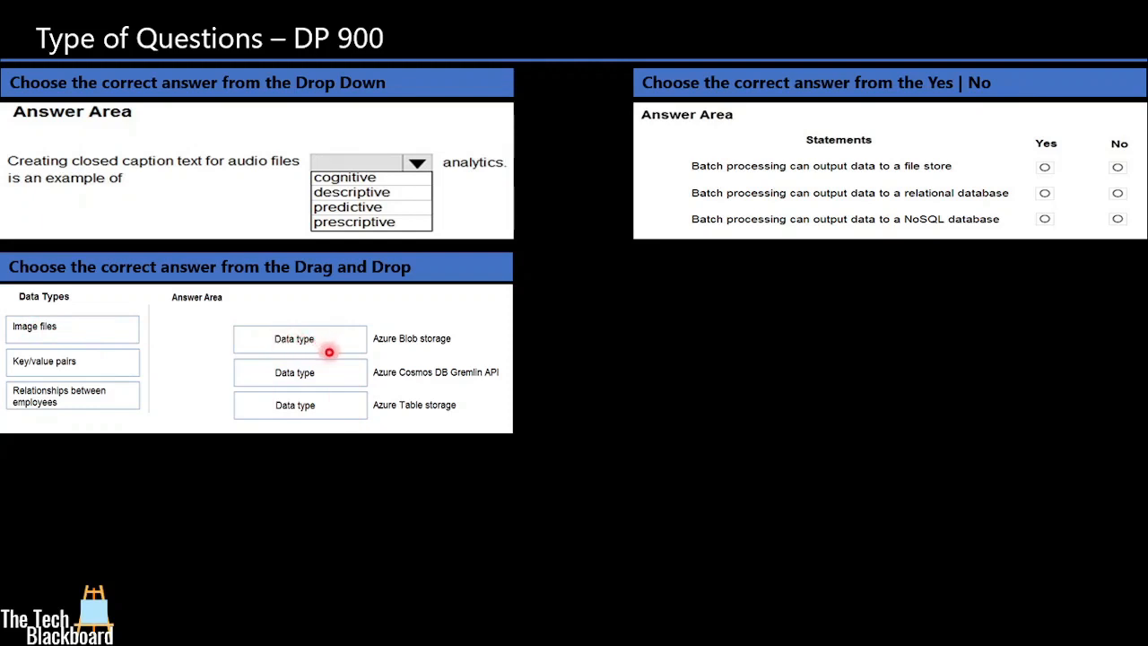
mouse_move(764, 328)
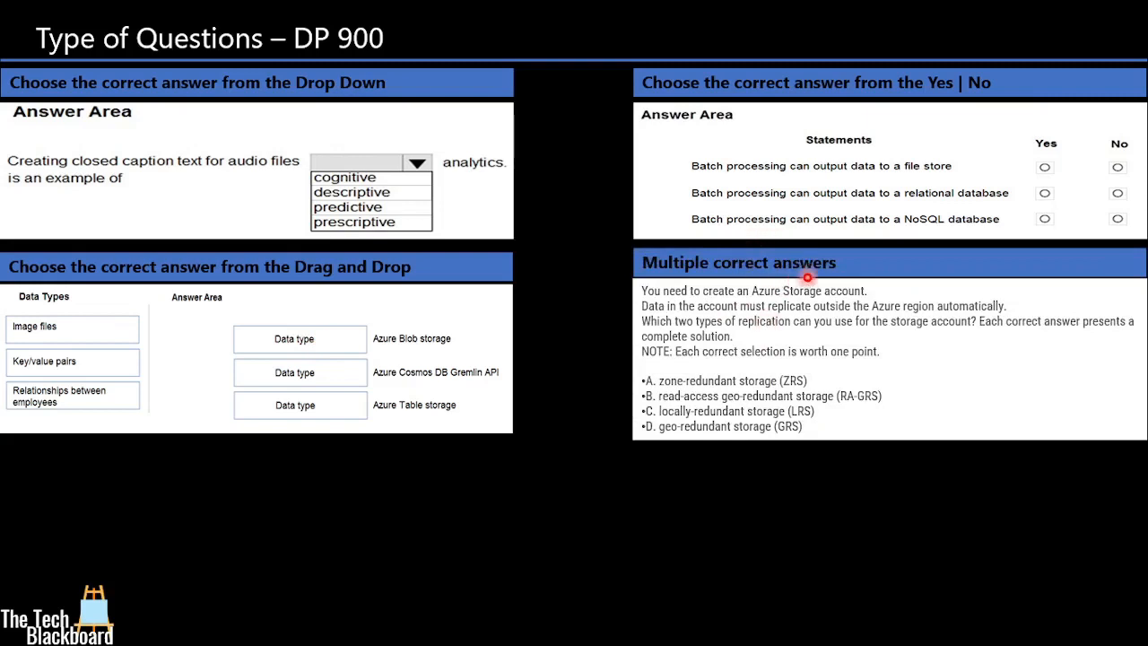
mouse_move(739, 337)
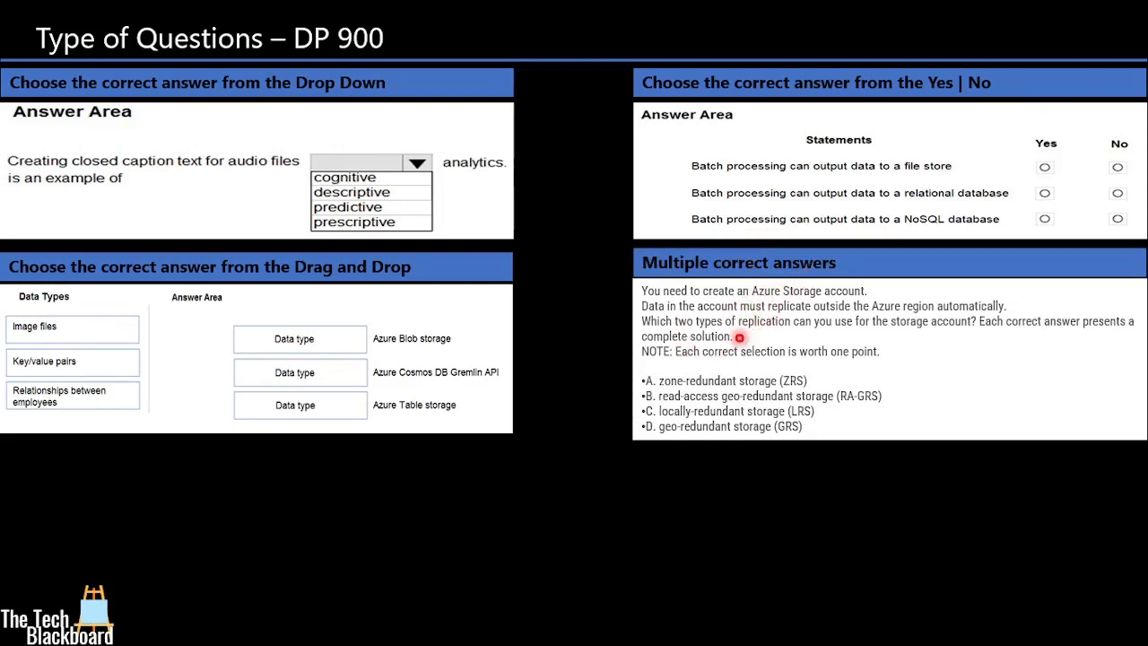
mouse_move(863, 291)
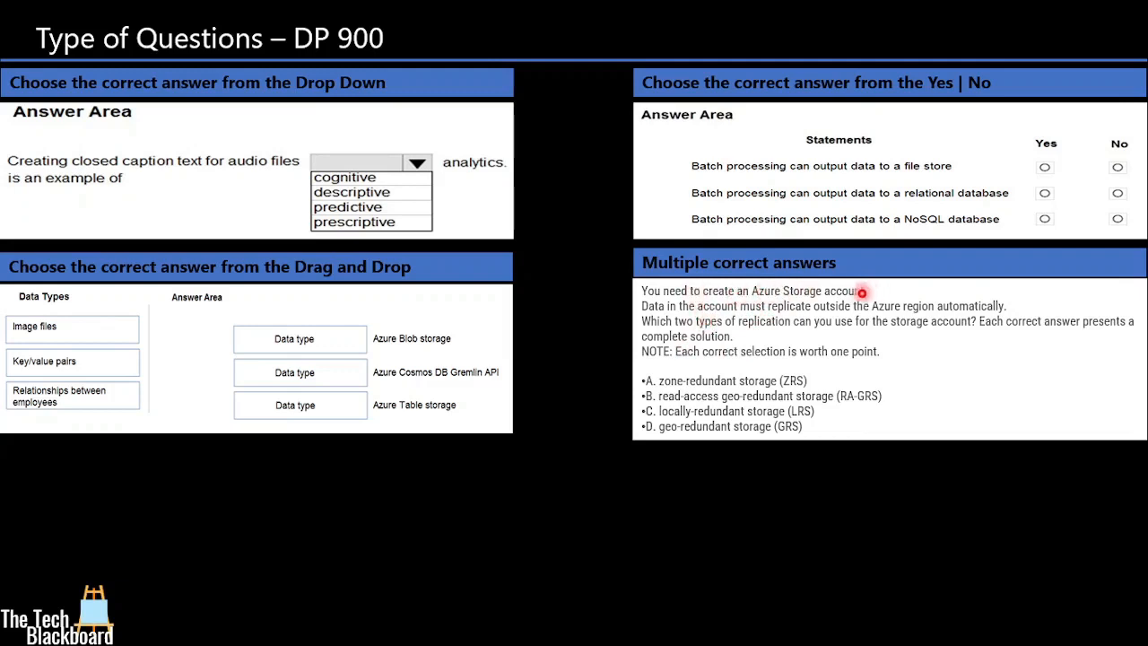
mouse_move(804, 287)
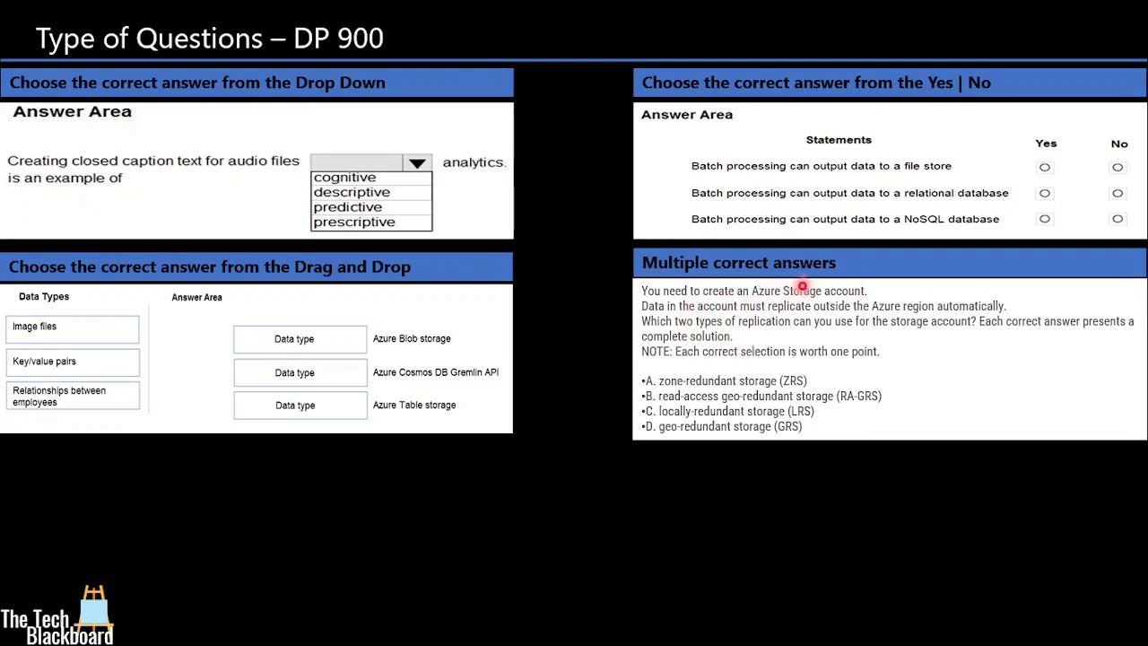
mouse_move(858, 291)
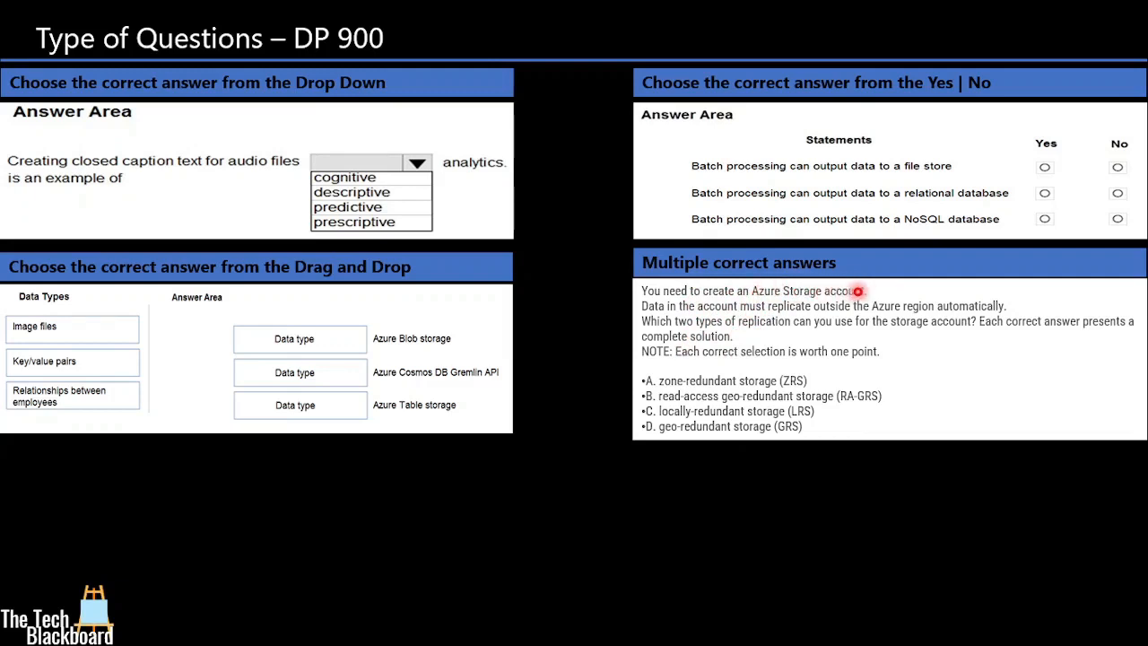
mouse_move(804, 380)
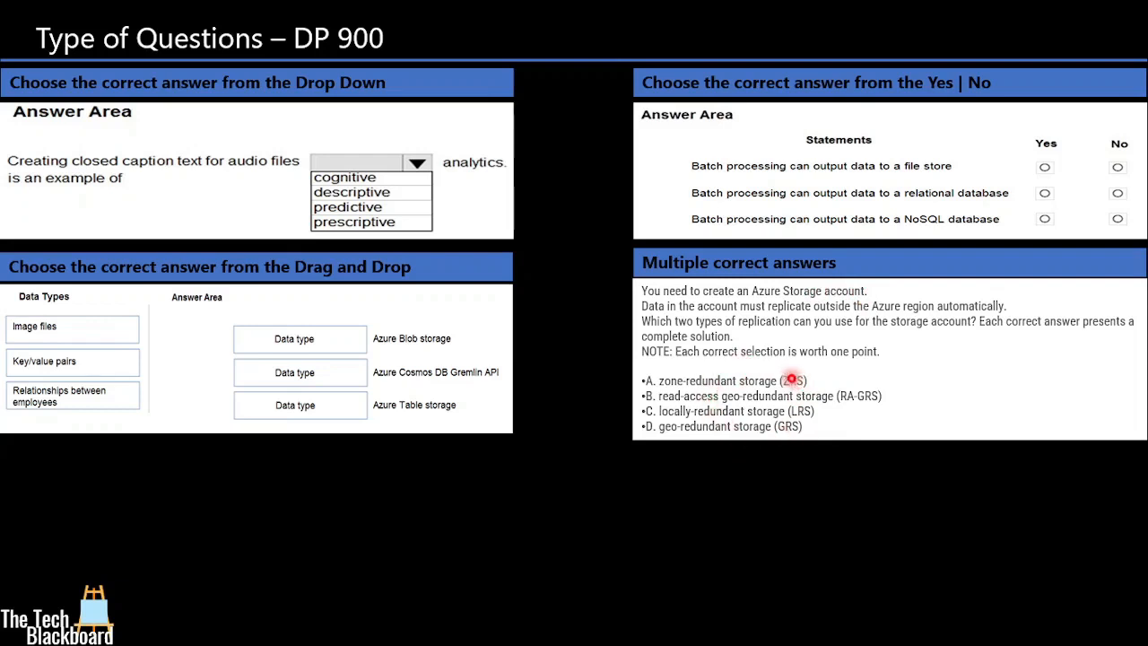
mouse_move(785, 452)
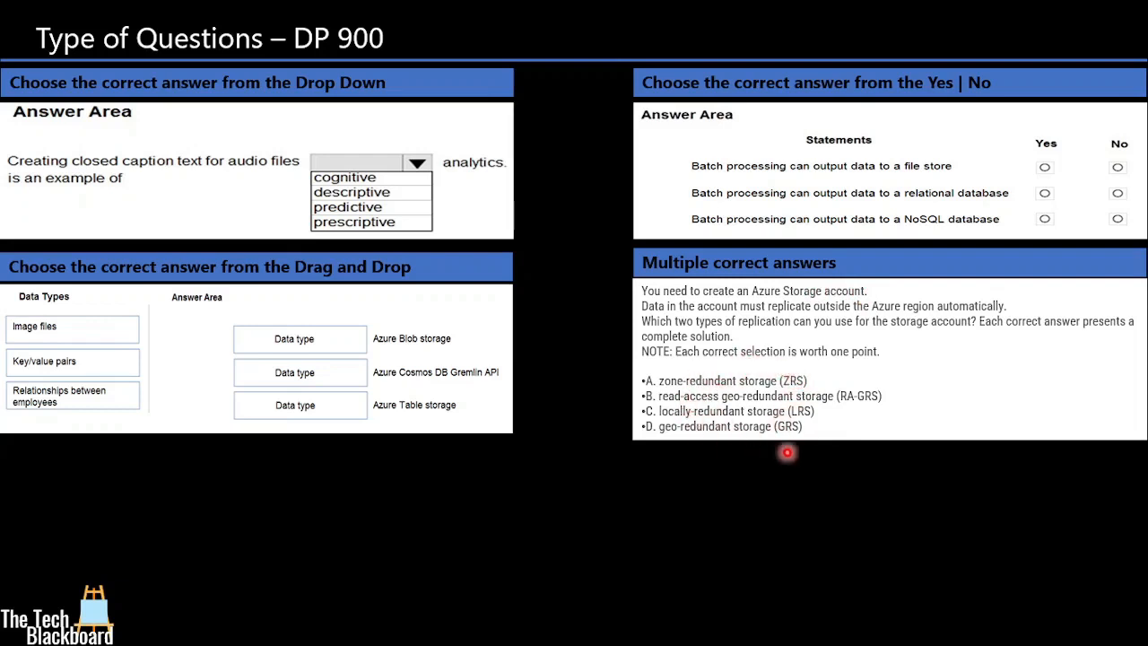
mouse_move(804, 456)
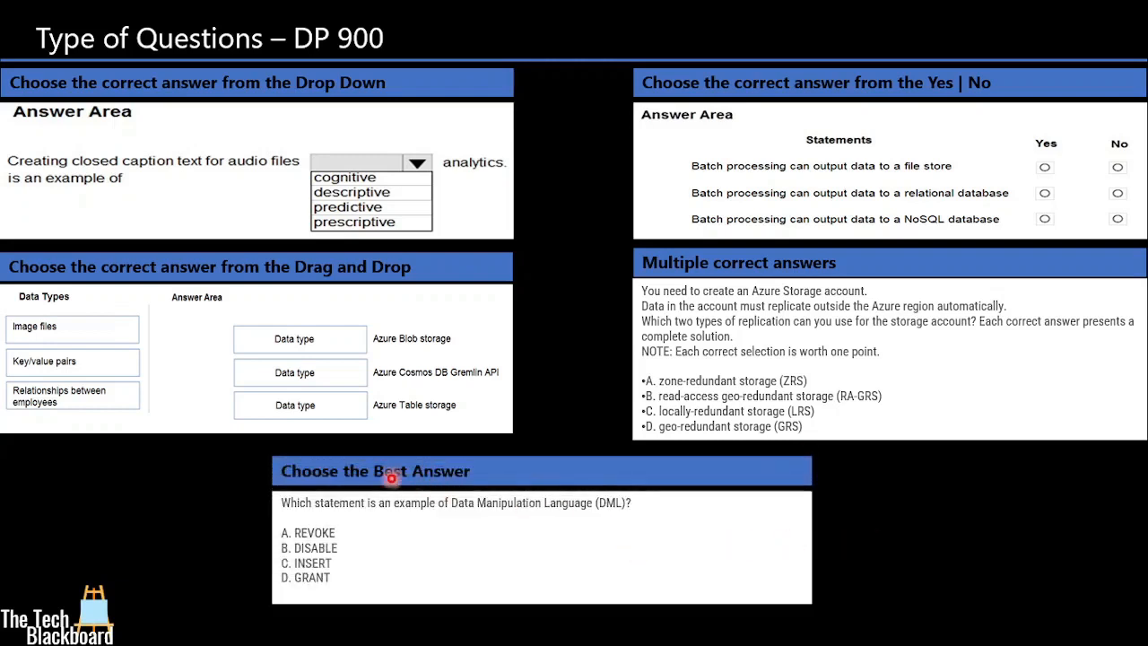
mouse_move(398, 513)
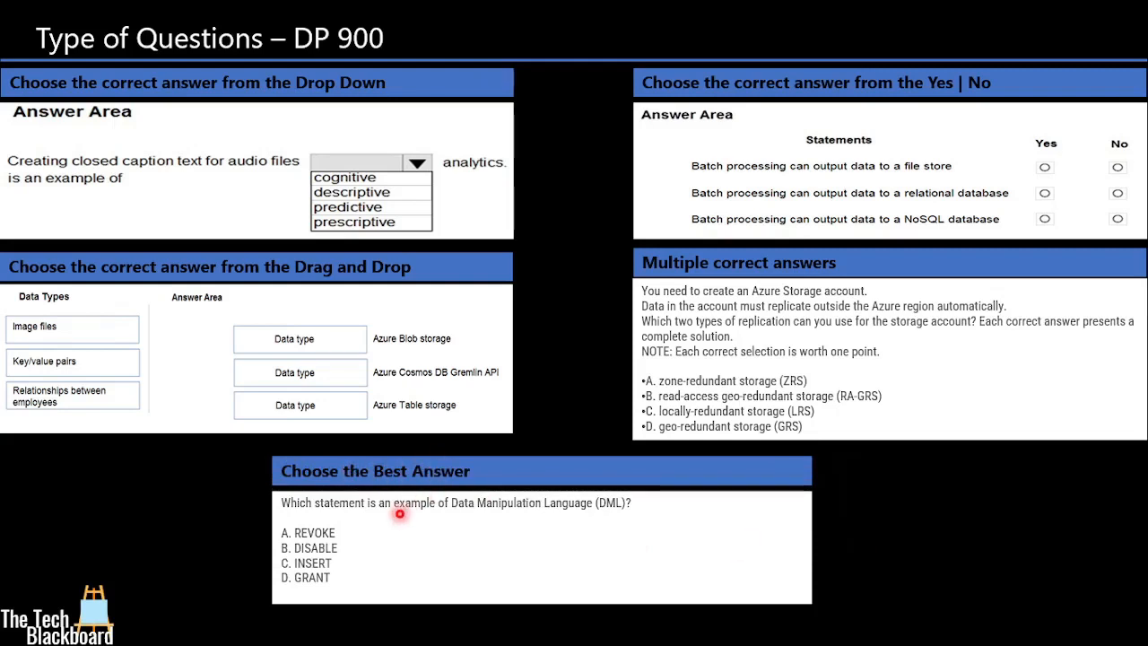
mouse_move(564, 509)
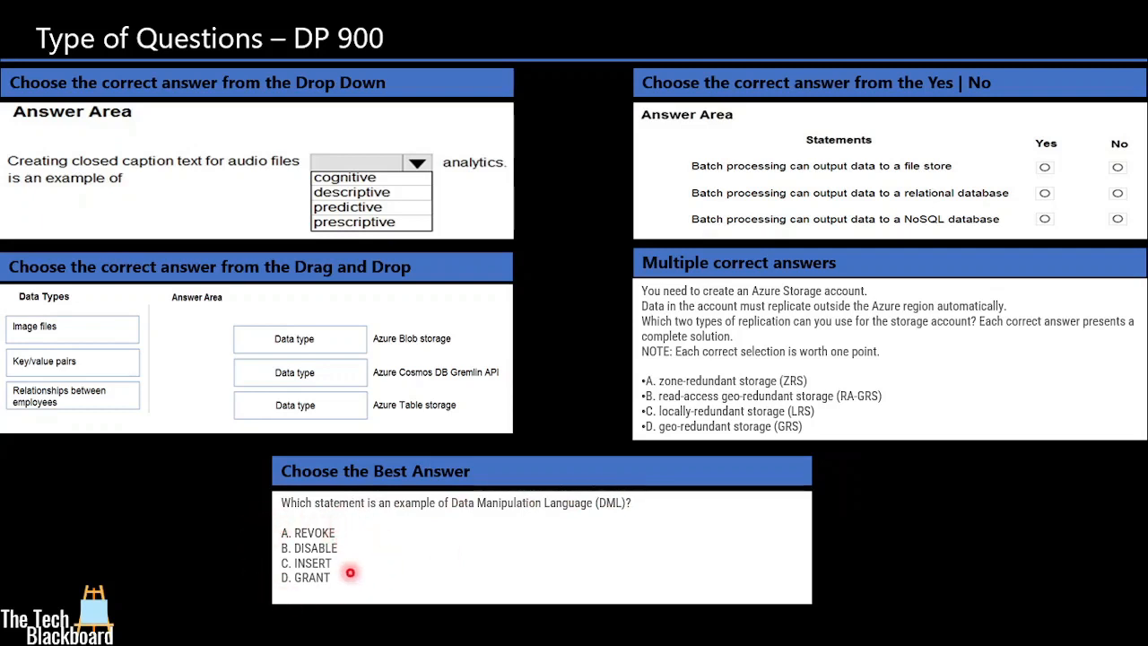
mouse_move(355, 524)
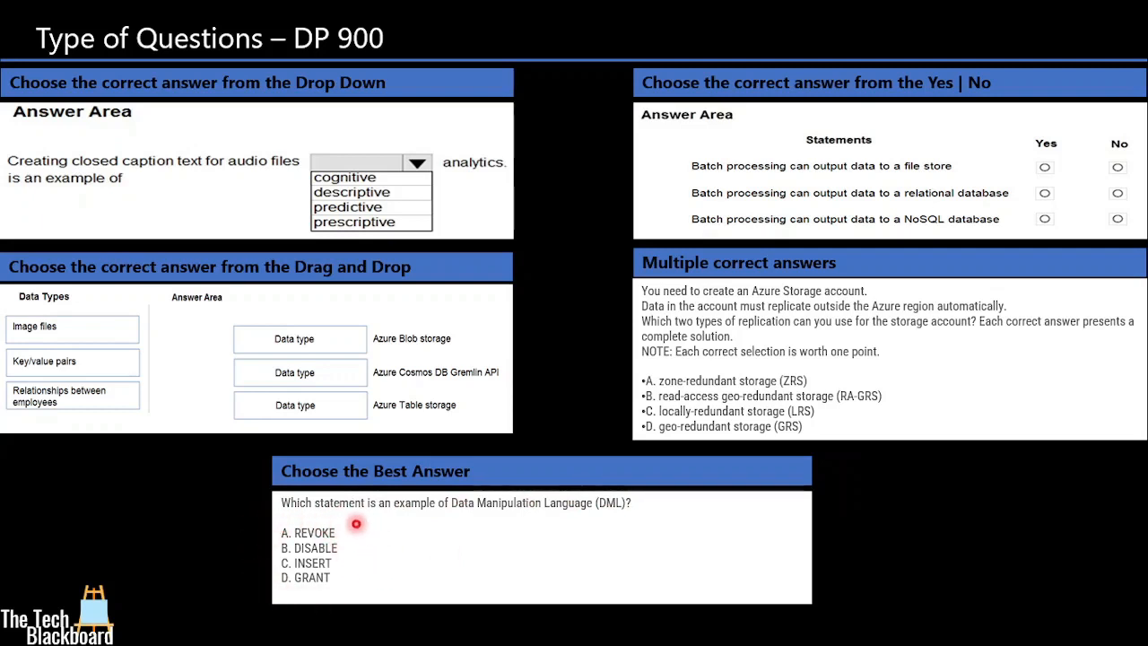
mouse_move(380, 541)
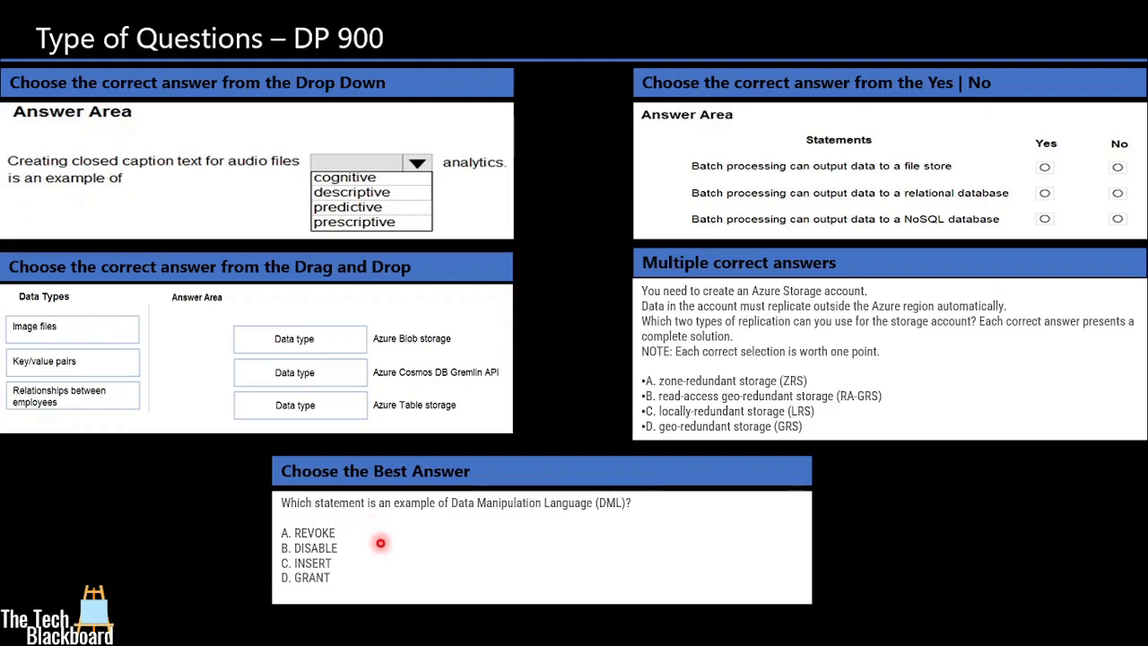
mouse_move(420, 467)
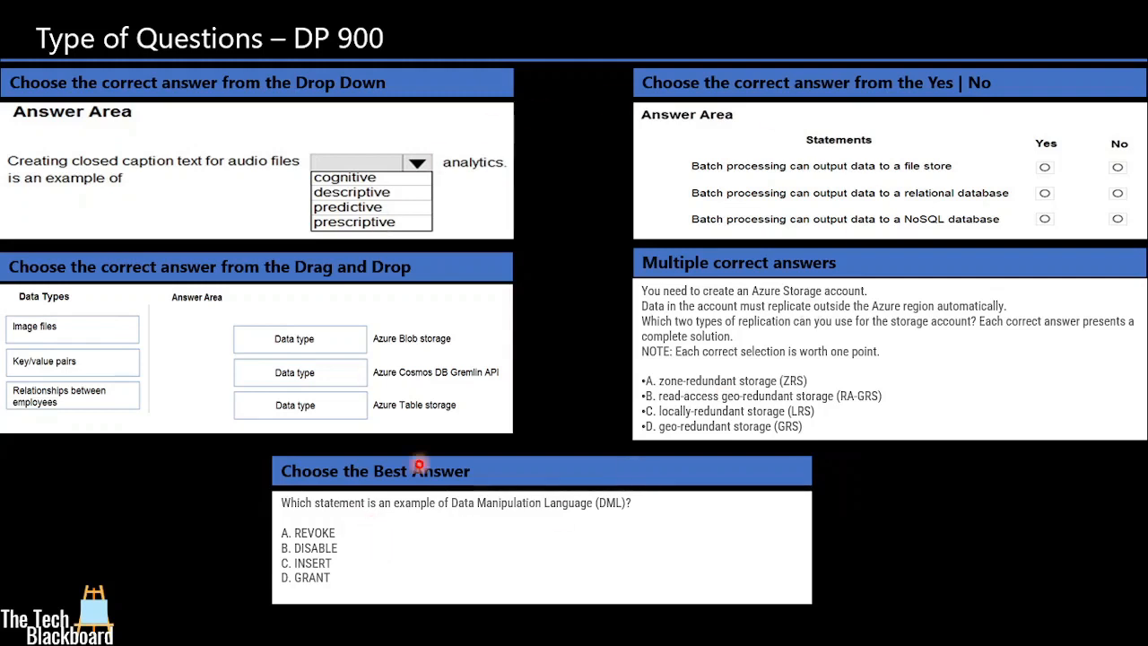
mouse_move(743, 368)
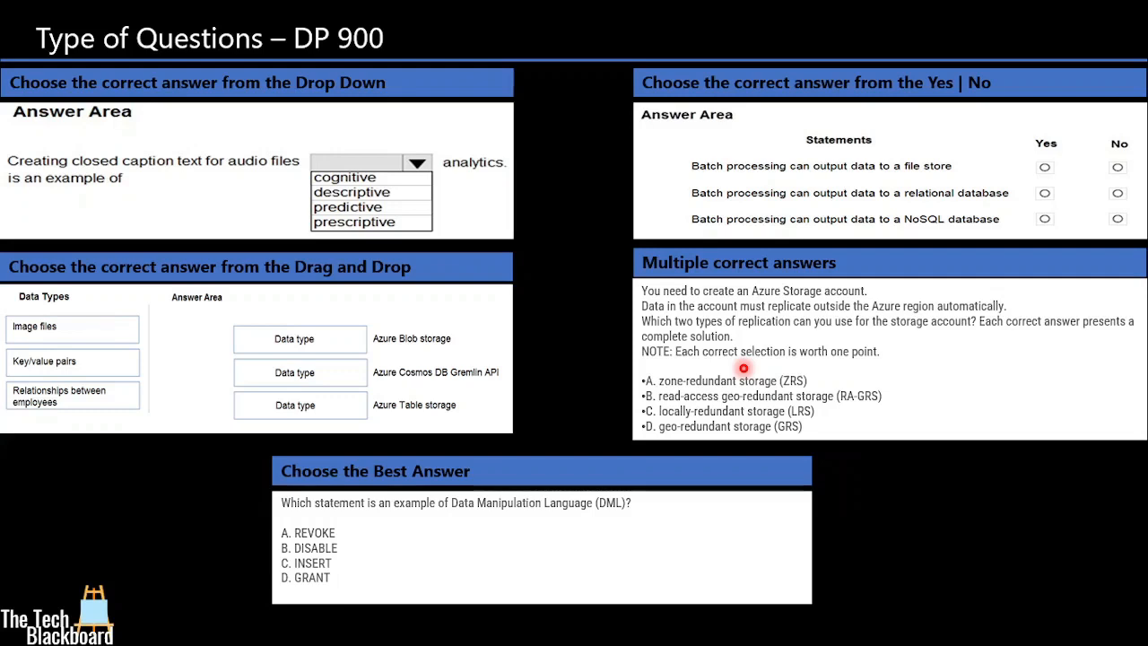
Advance to the Type of Questions [NOT VALID] slide listing Case Studies, Mark Review and Labs.
key("Right")
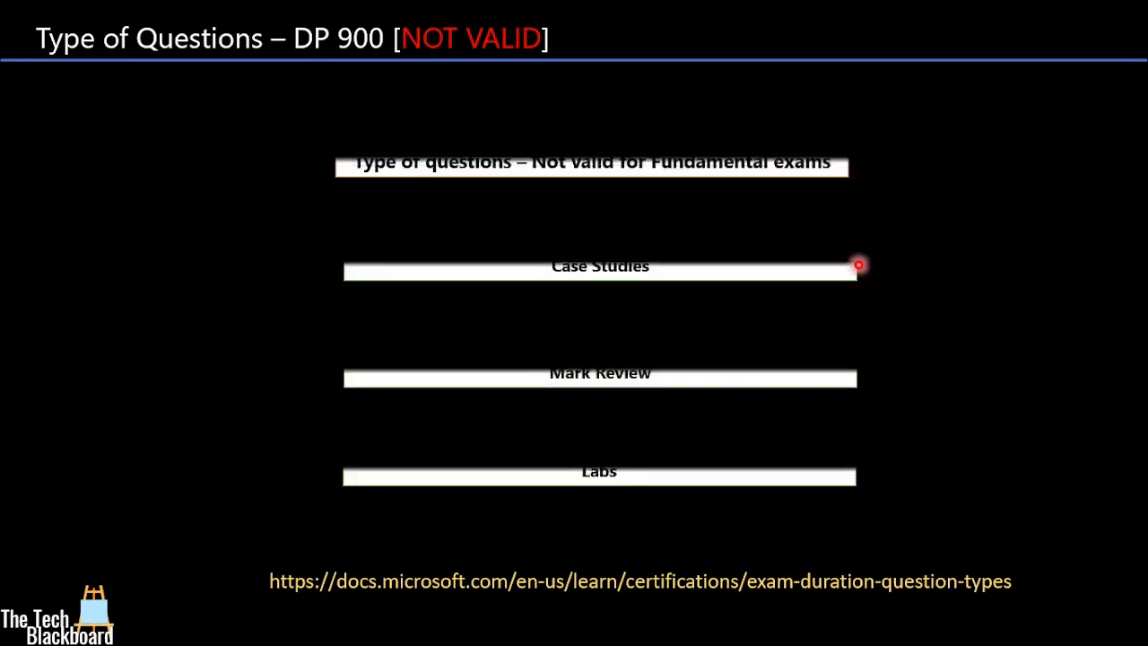